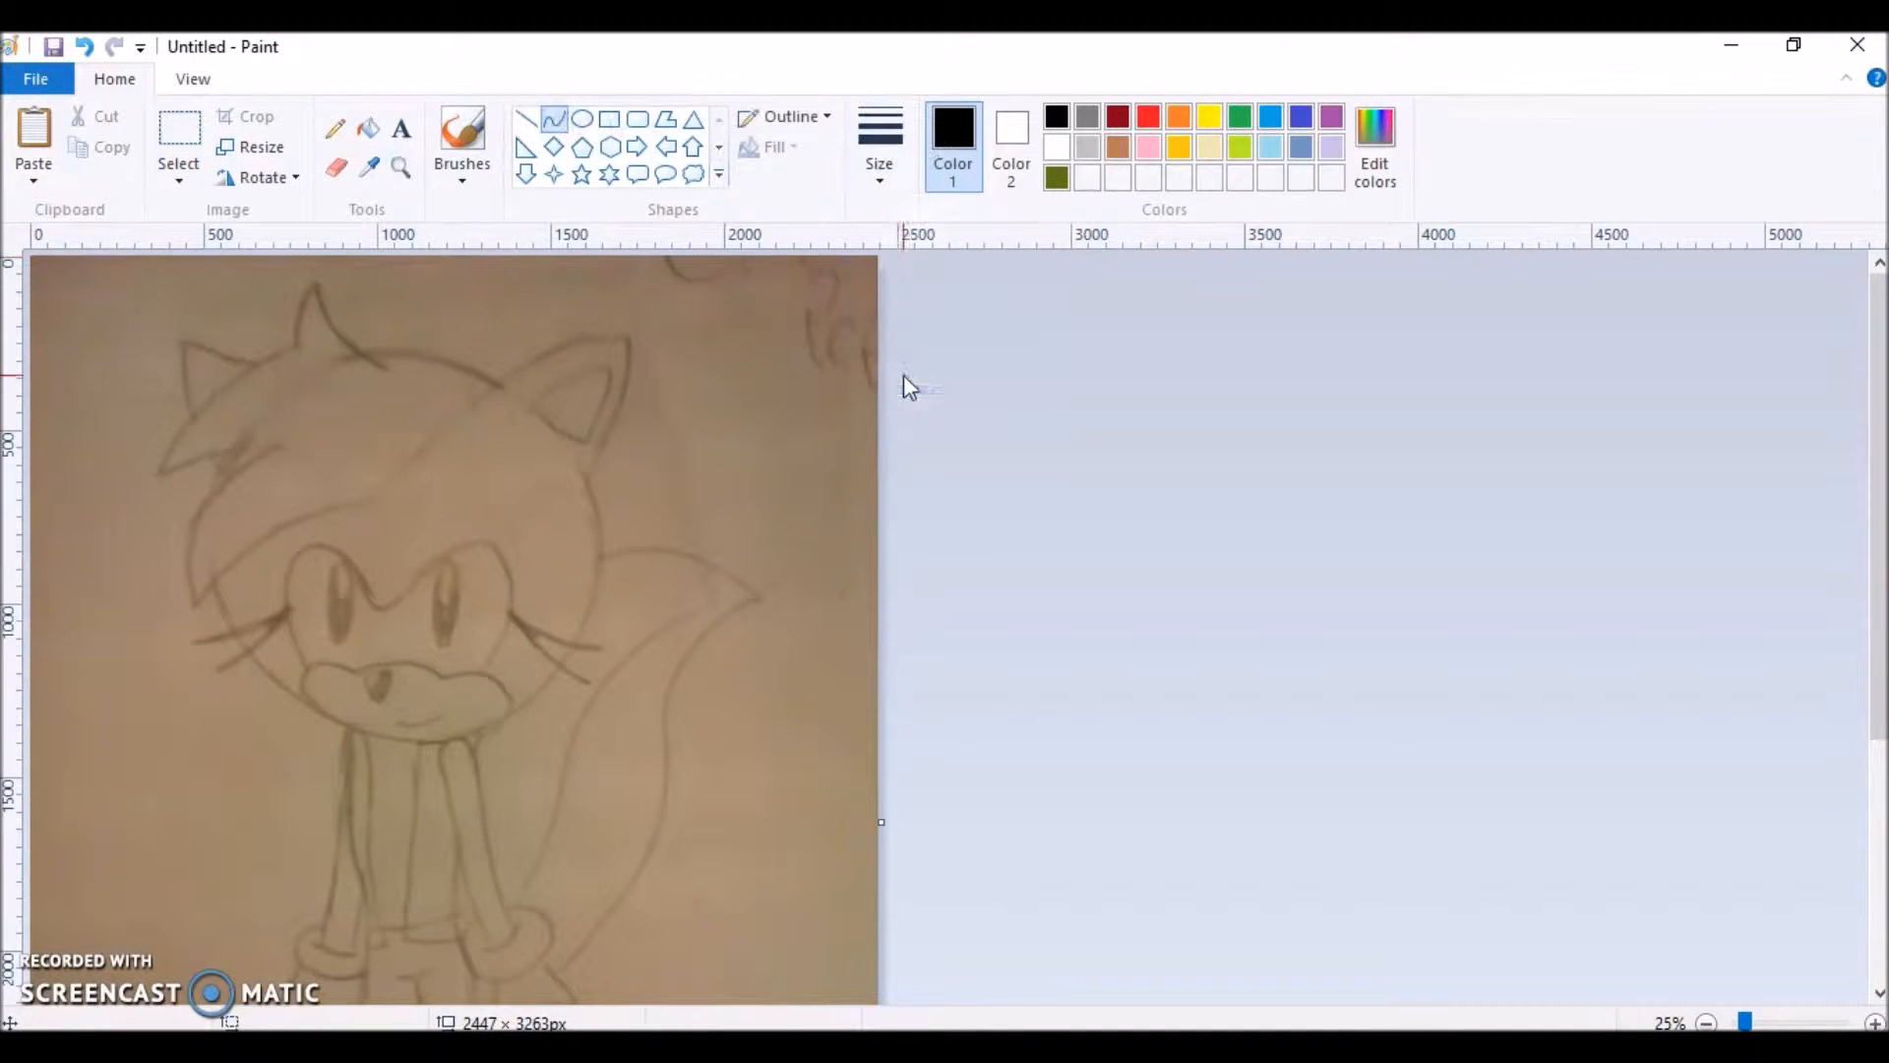
Ink the circular head, the right ear's inner line and the left spiky hair tufts in black.
left_click_drag(241, 398, 591, 735)
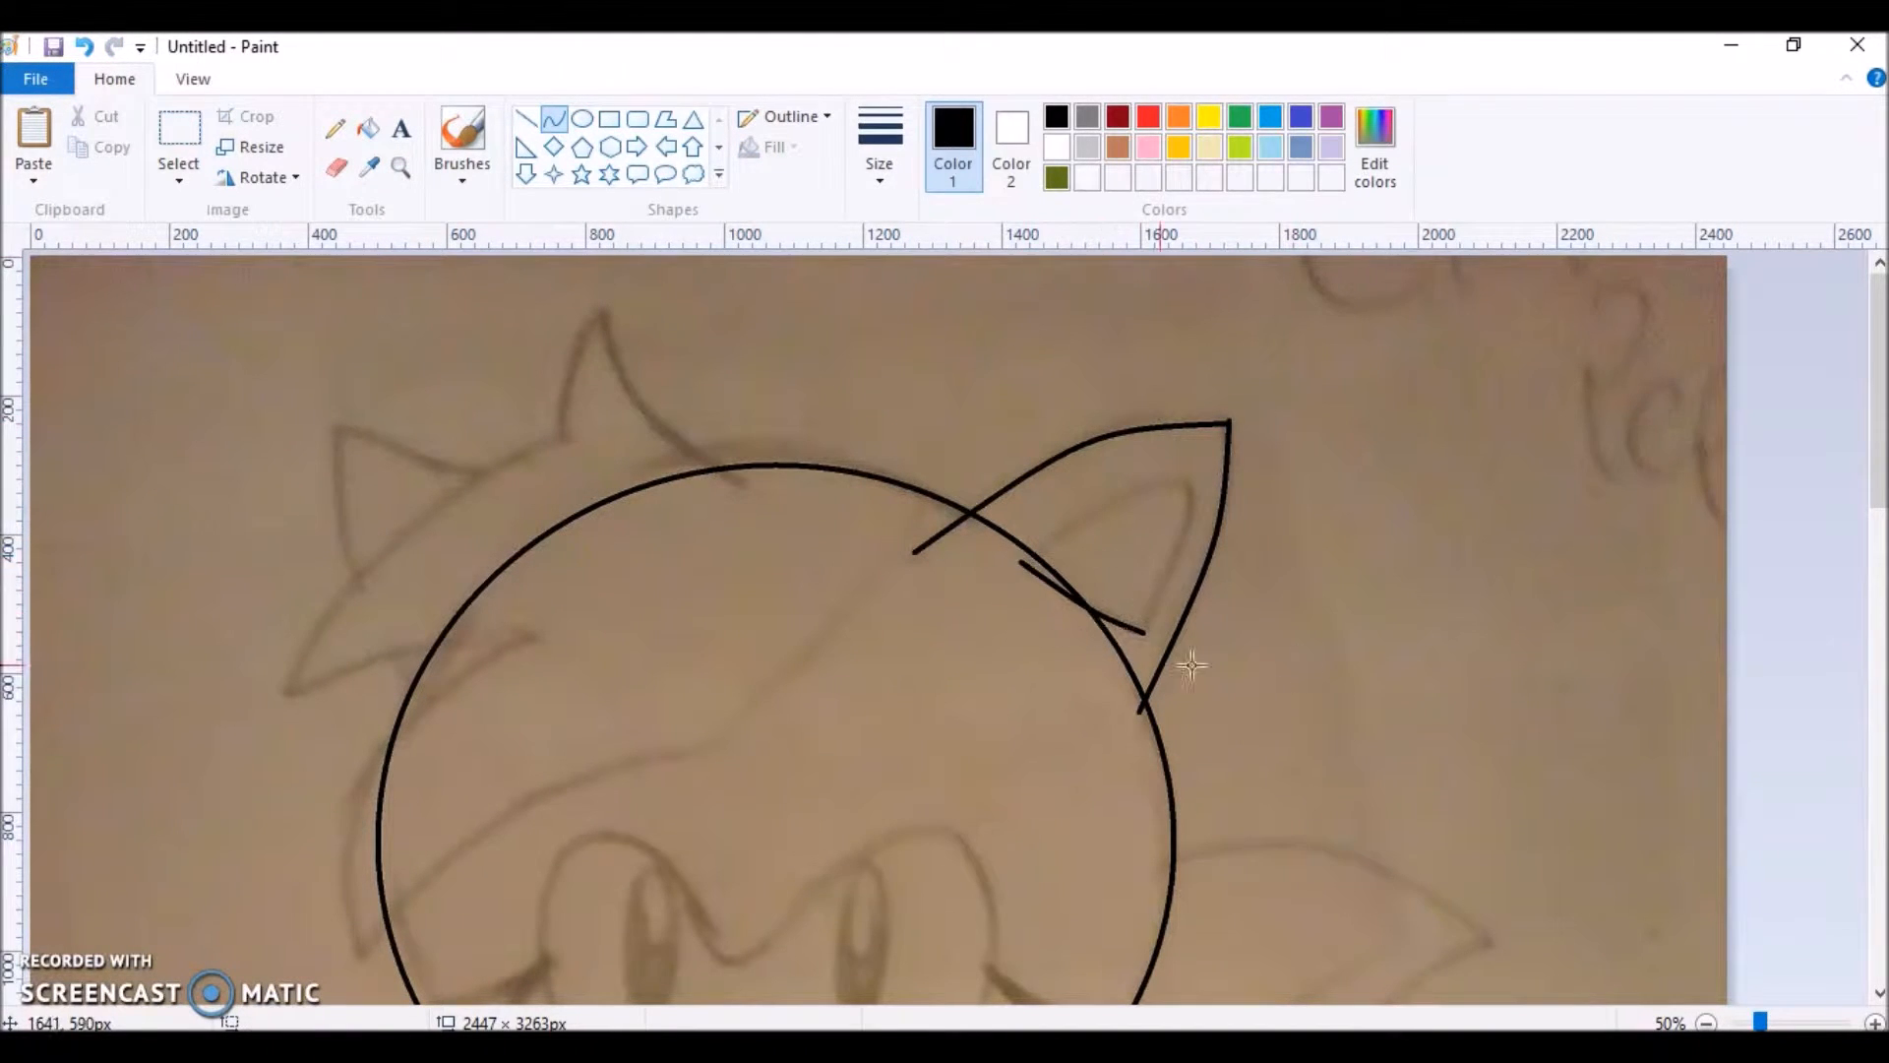
left_click_drag(1024, 572, 1186, 499)
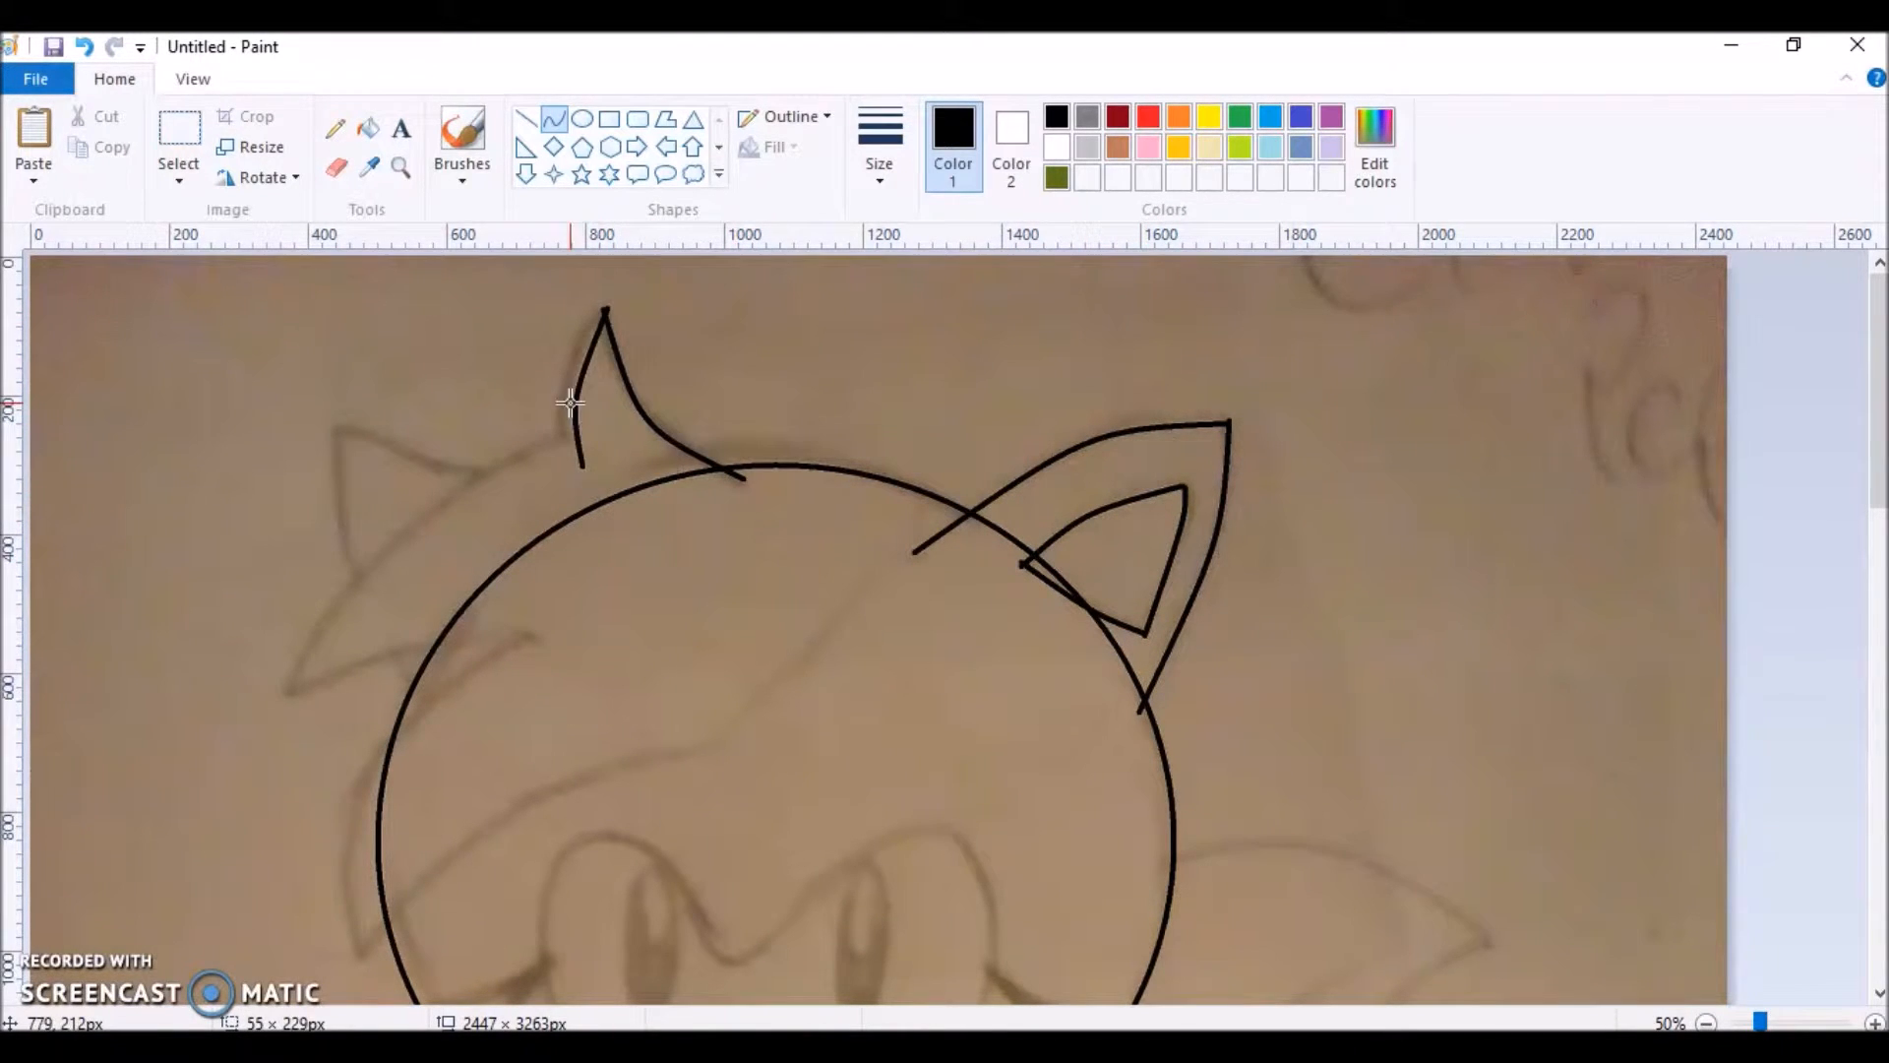
left_click_drag(578, 452, 277, 699)
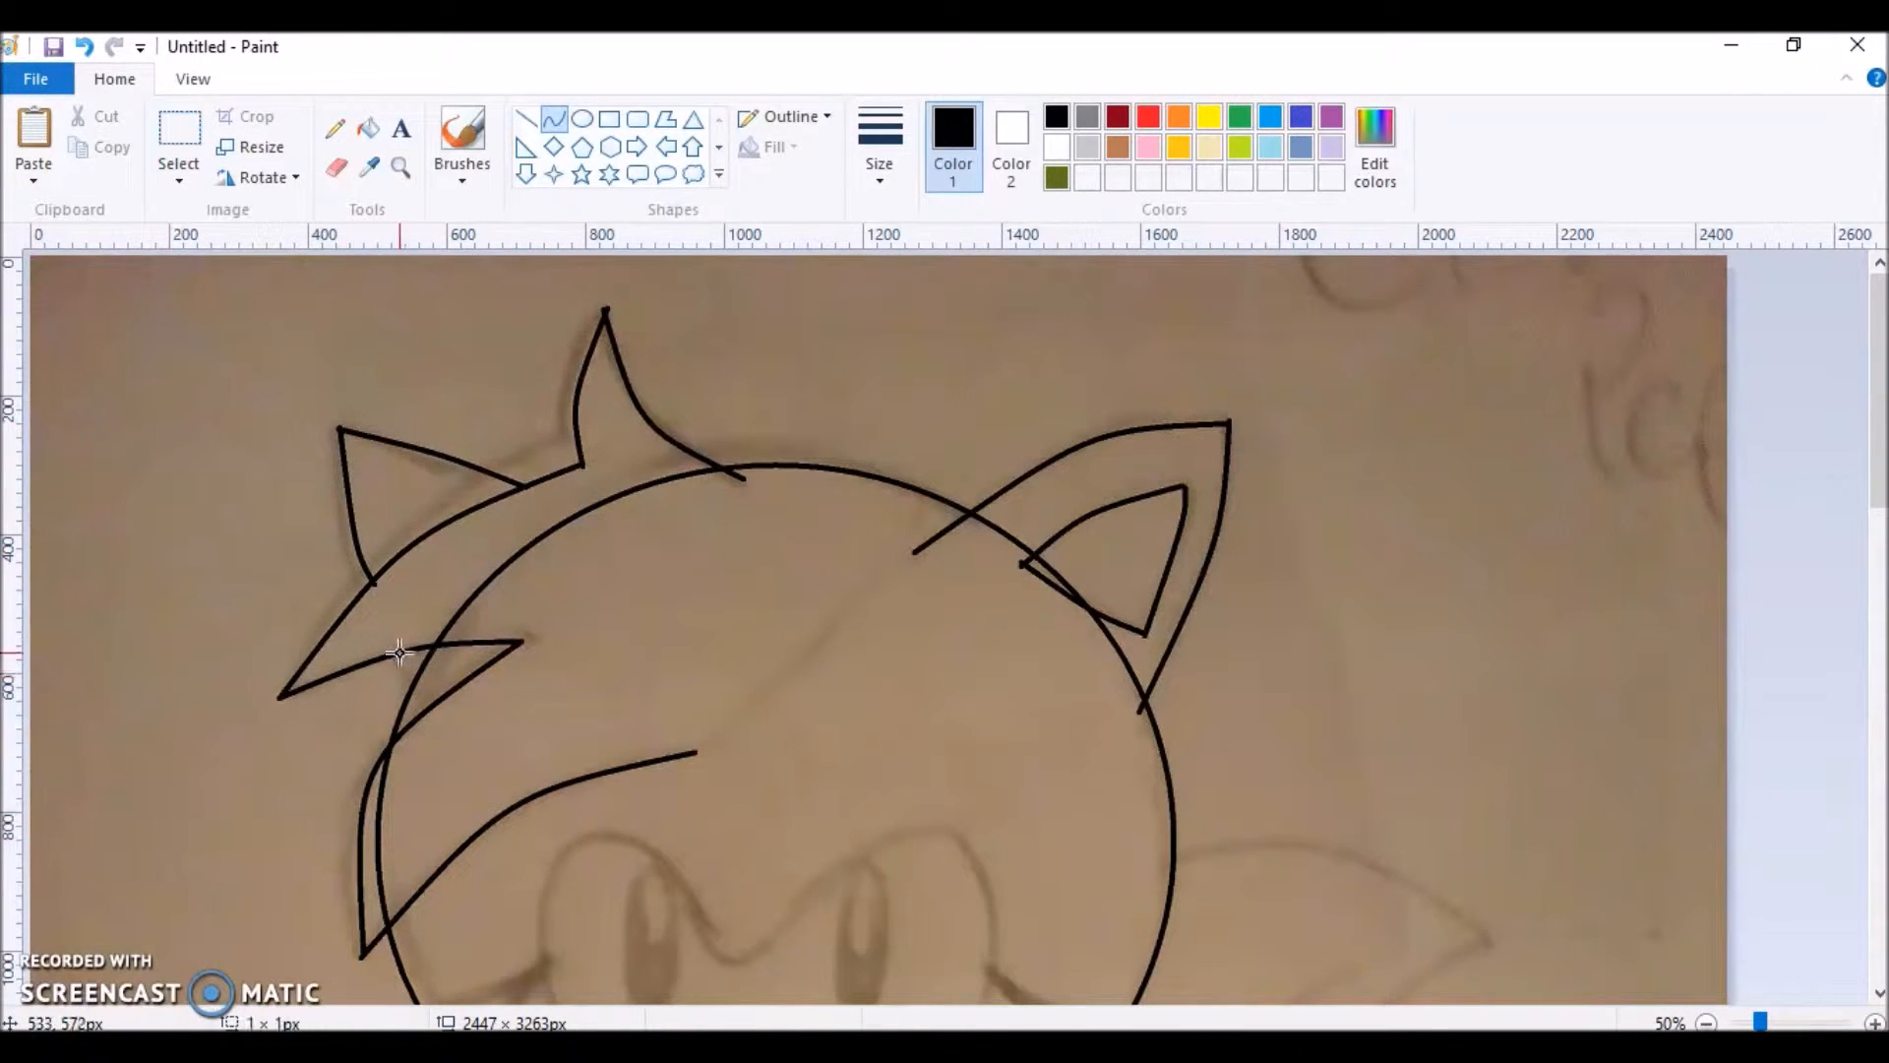
Trace the muzzle, triangular nose, smile, face mask, both eyes and whiskers in black.
scroll("down", 3)
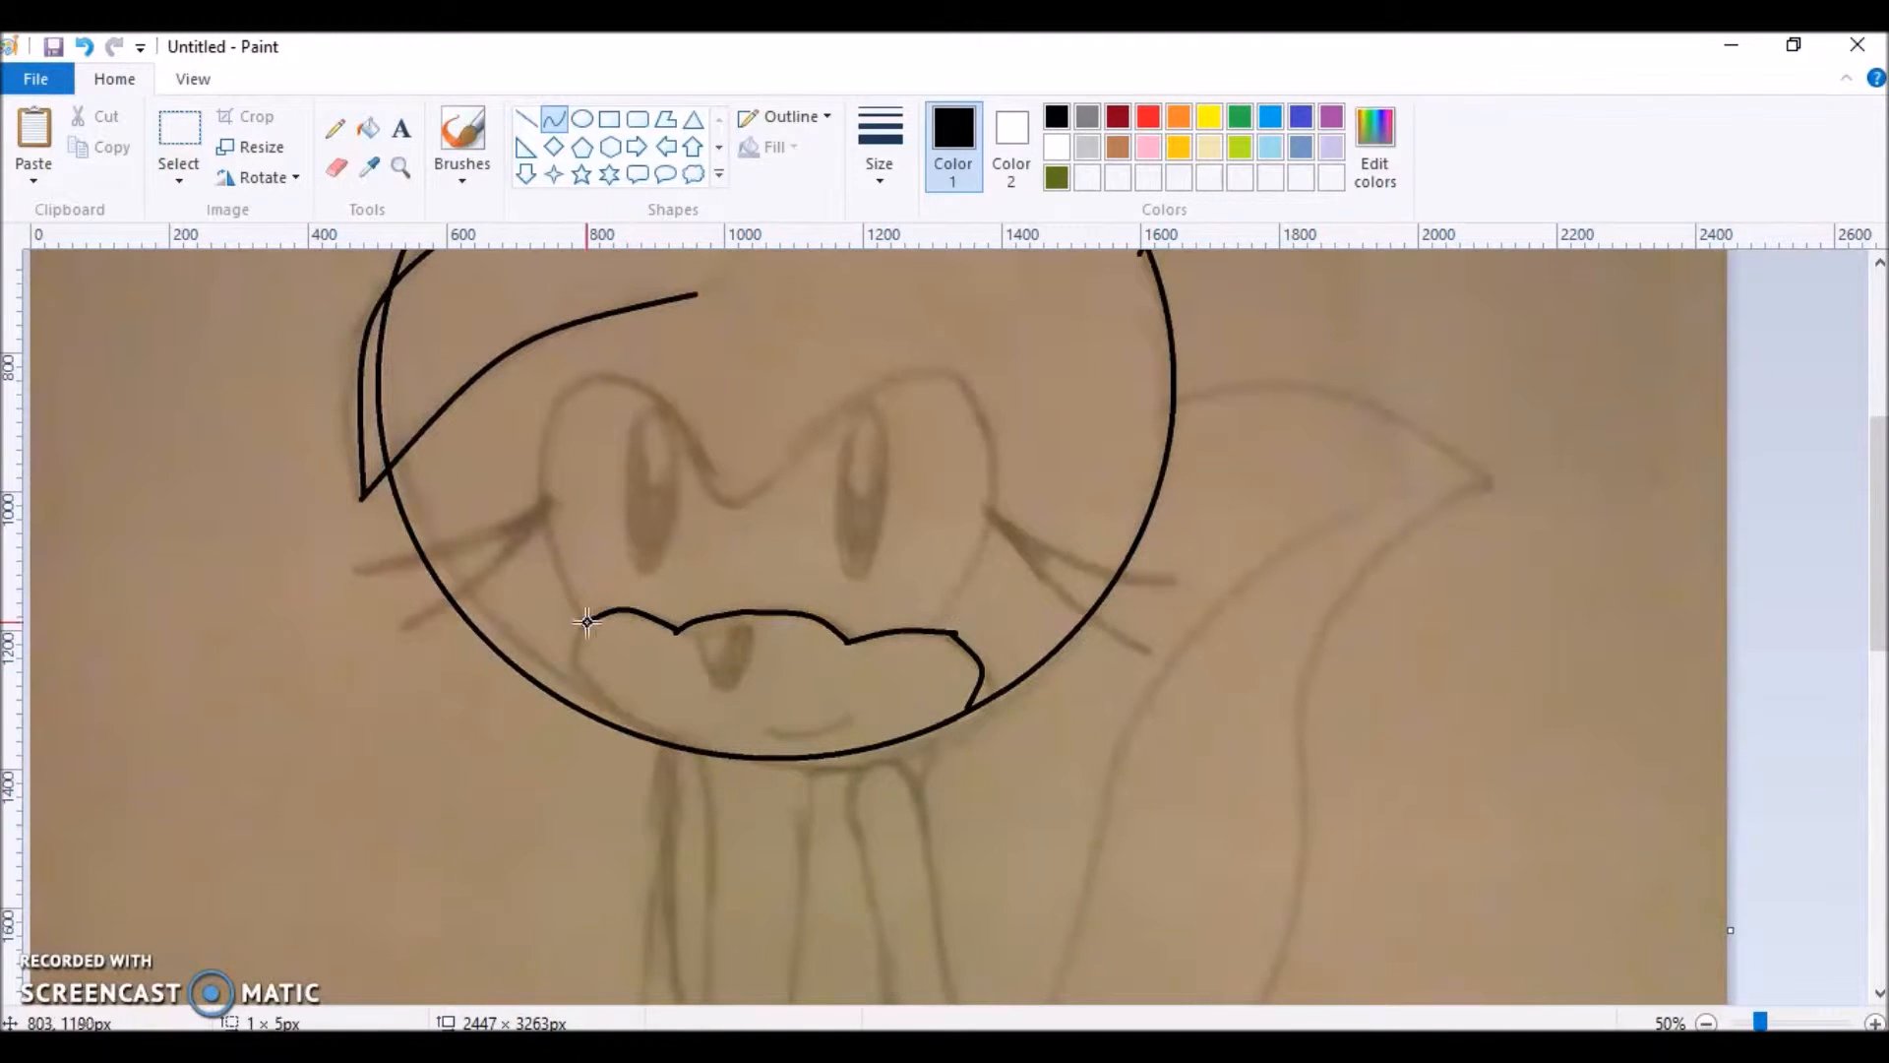
left_click_drag(584, 622, 741, 632)
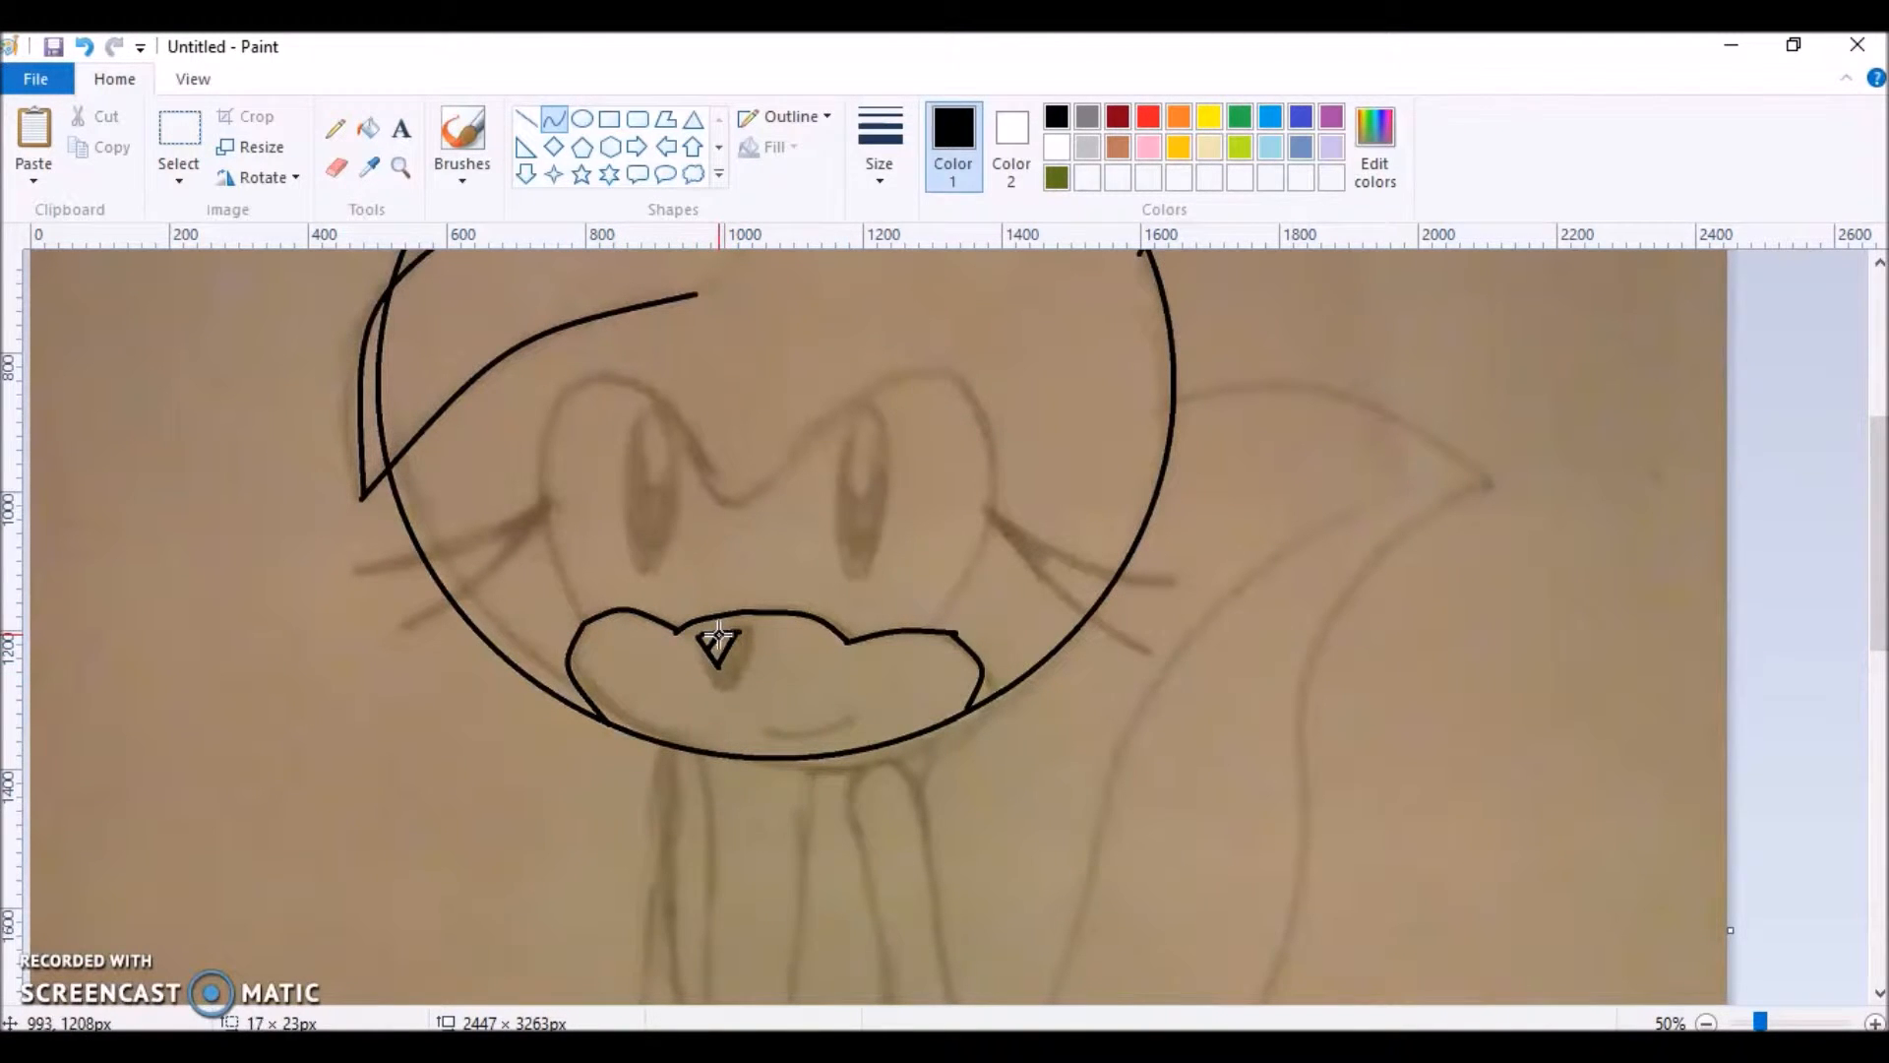
left_click_drag(964, 410, 955, 621)
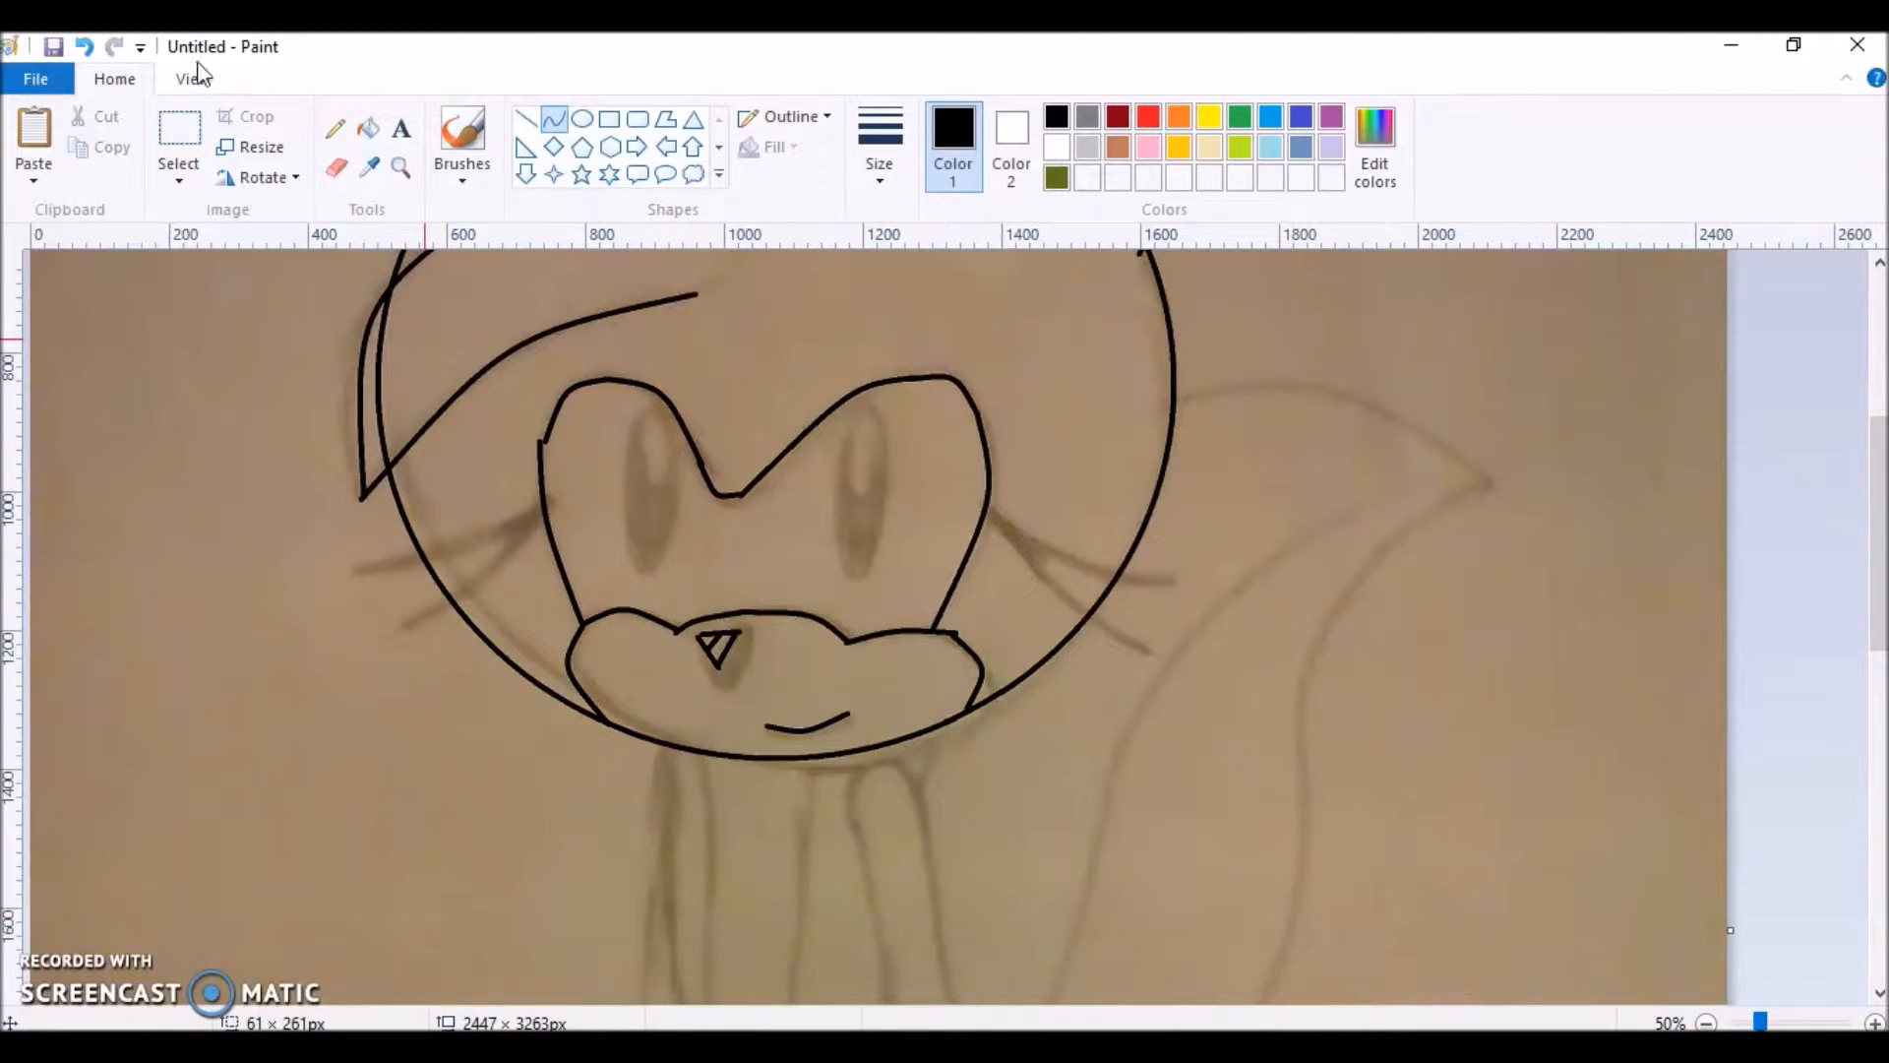
left_click_drag(988, 506, 1127, 567)
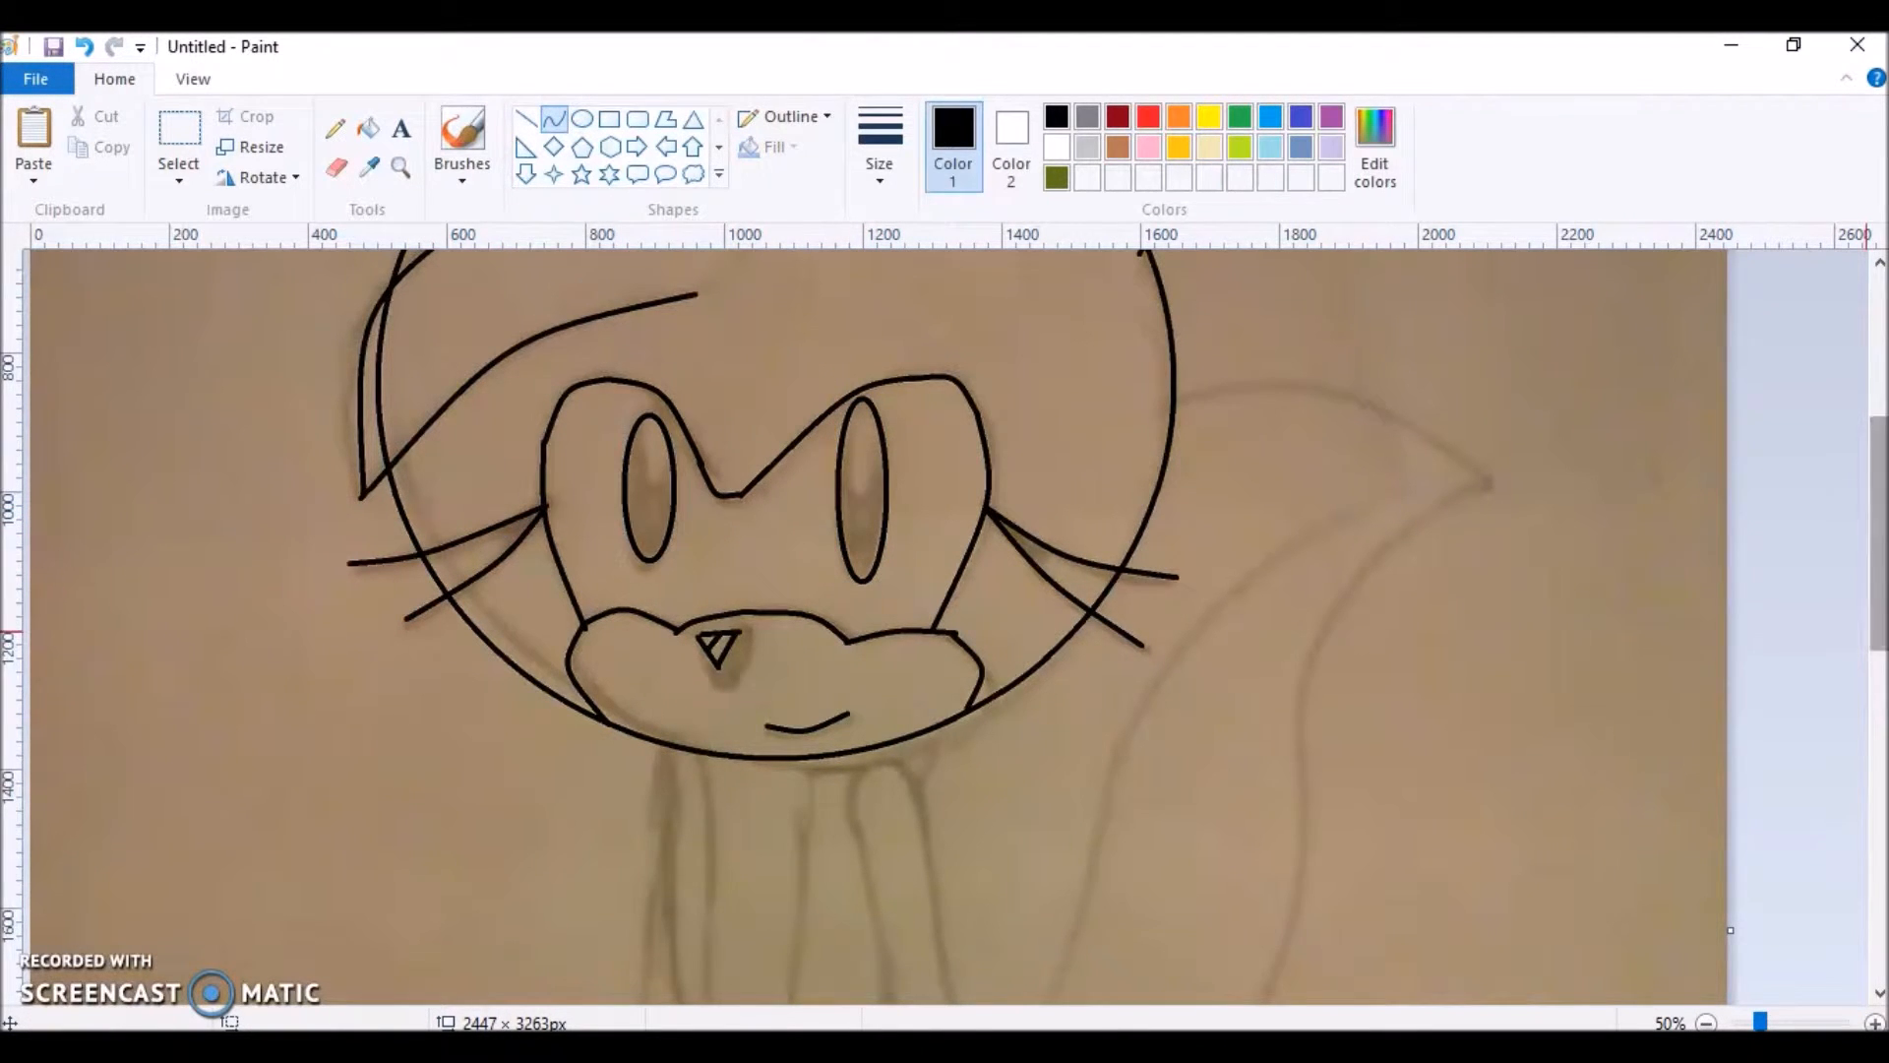
Trace the torso, arms, legs, both wrist cuffs and the spiky gloves in black.
scroll("down", 3)
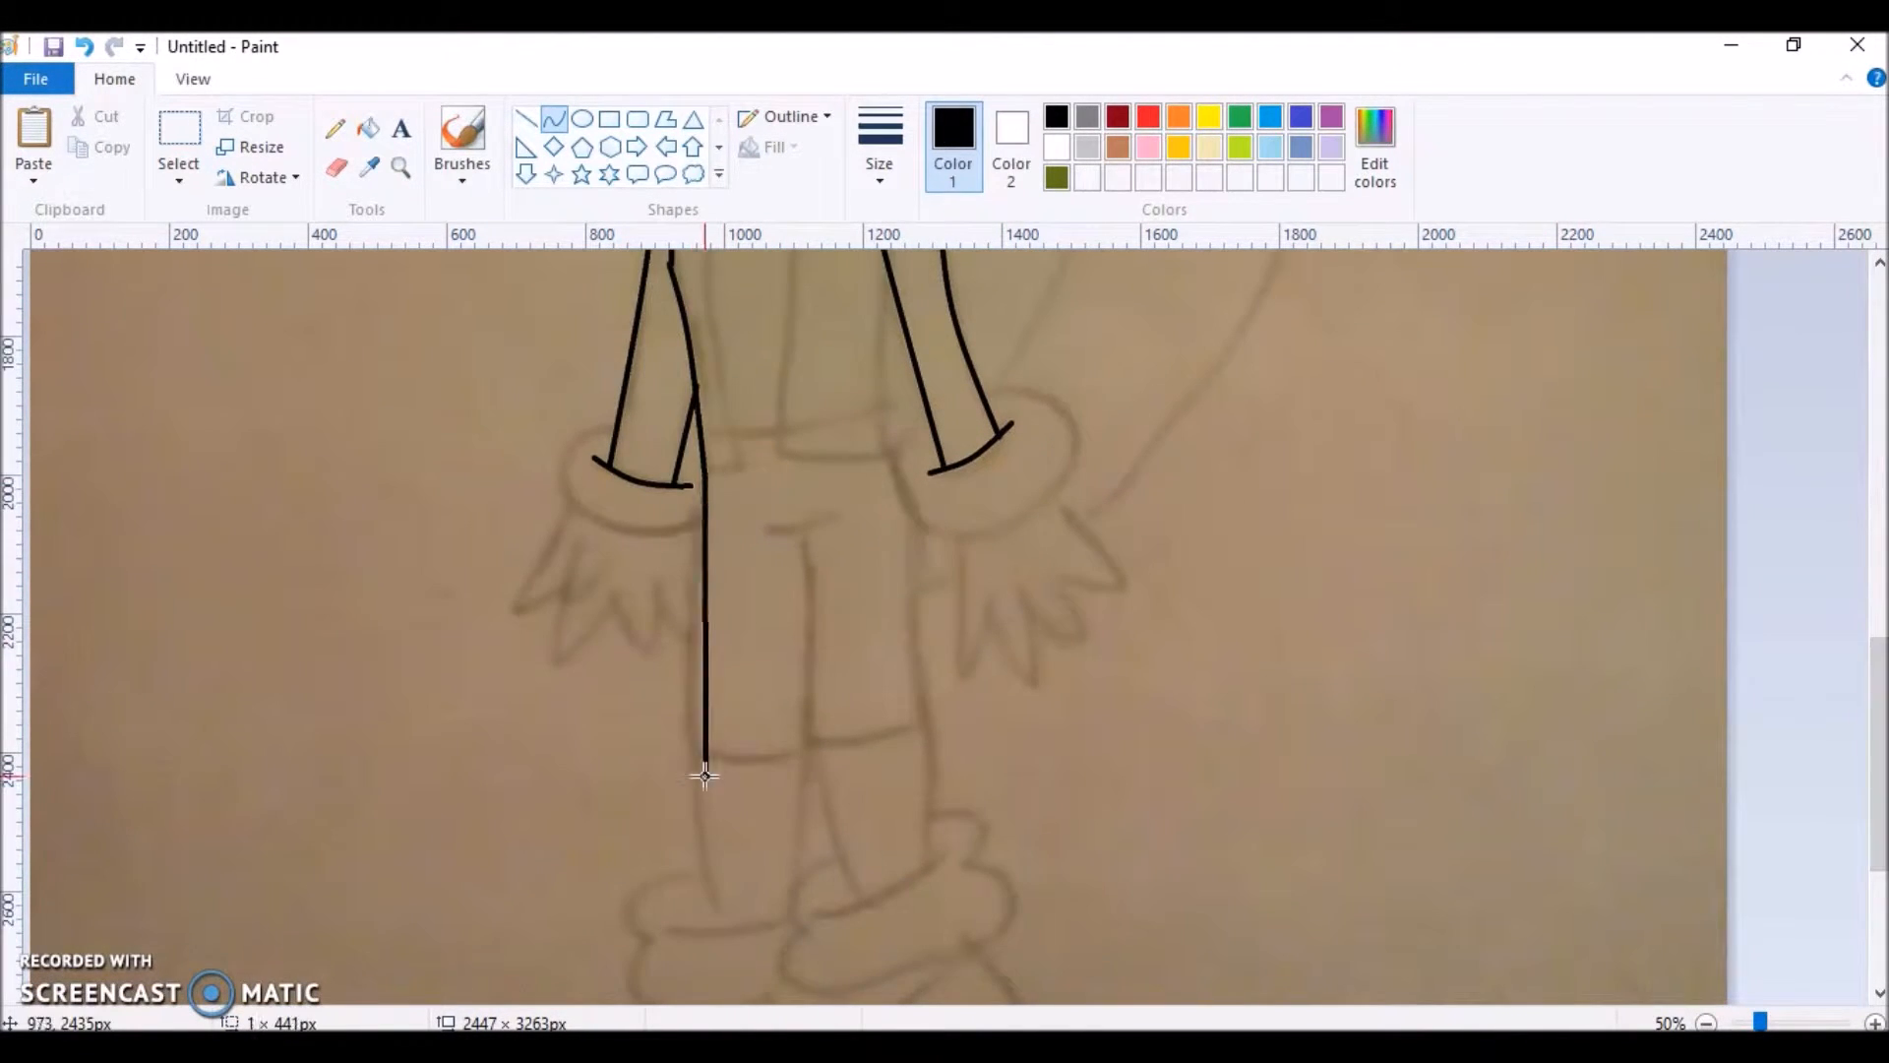
left_click_drag(801, 525, 789, 916)
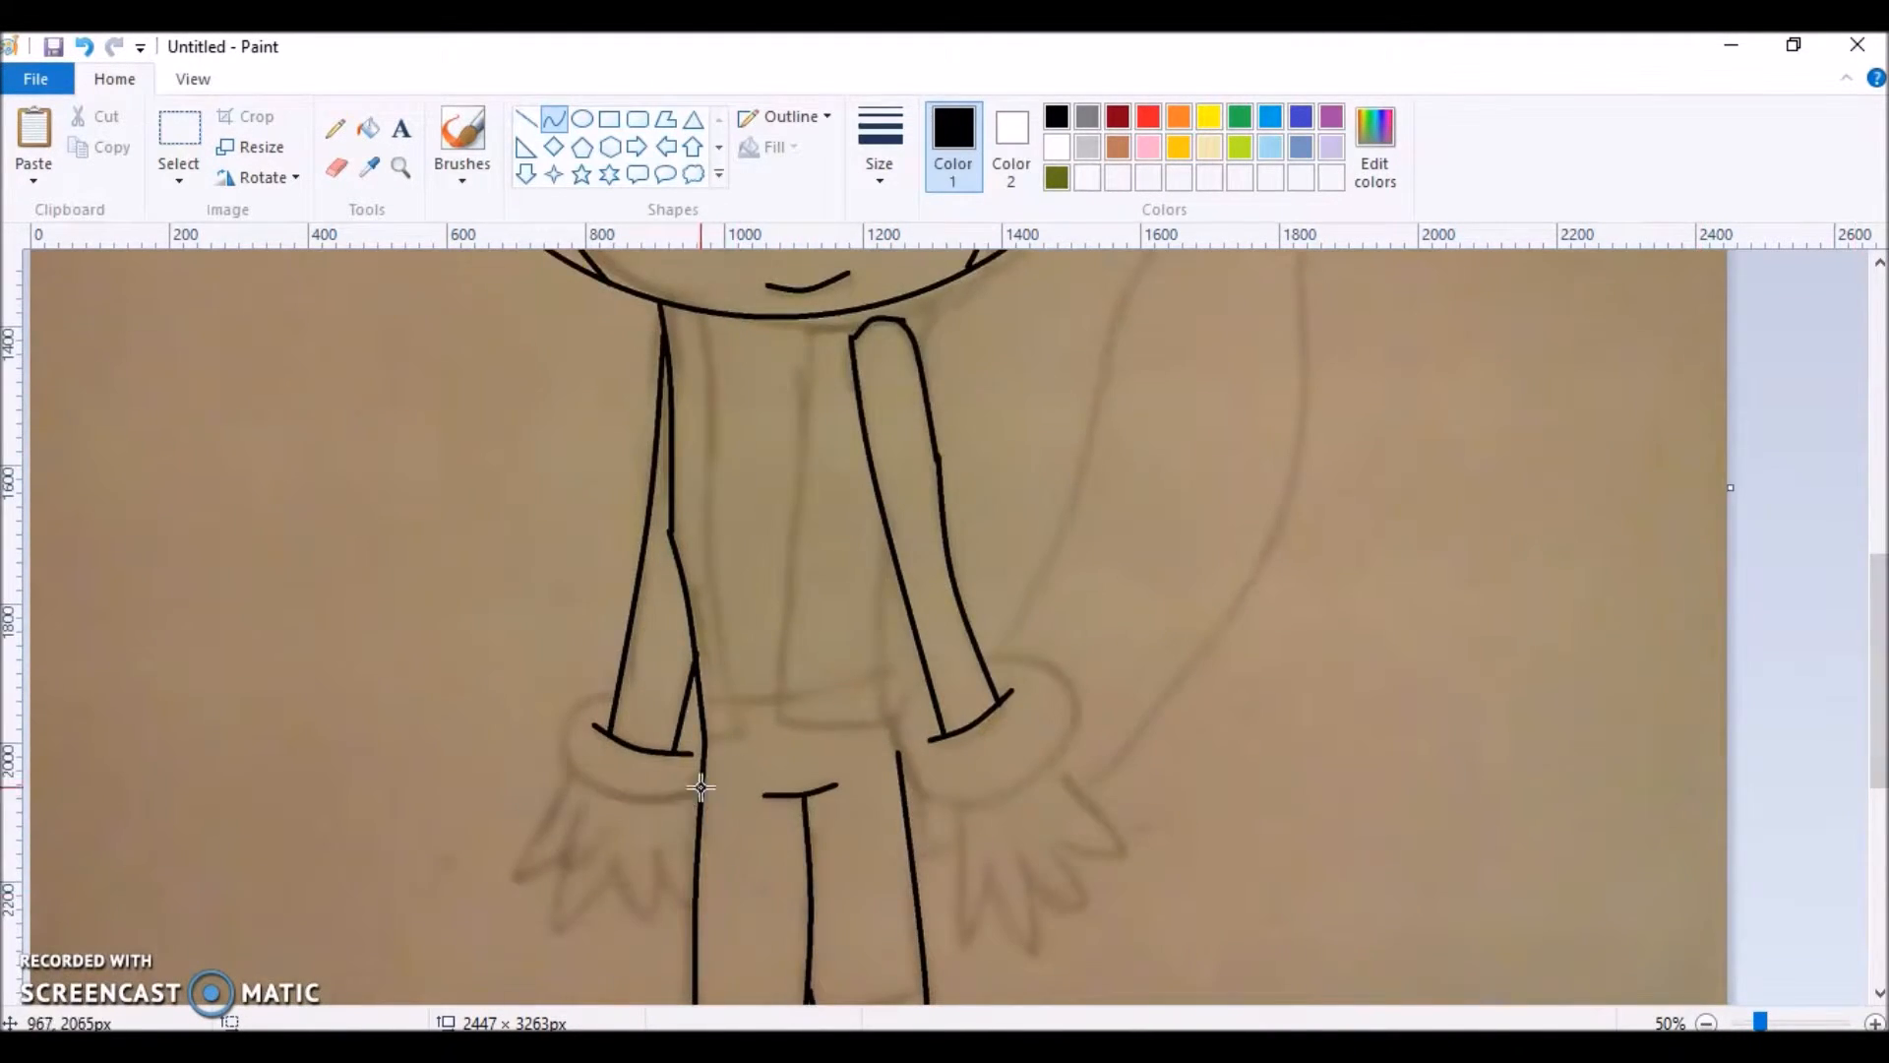
left_click_drag(699, 789, 608, 698)
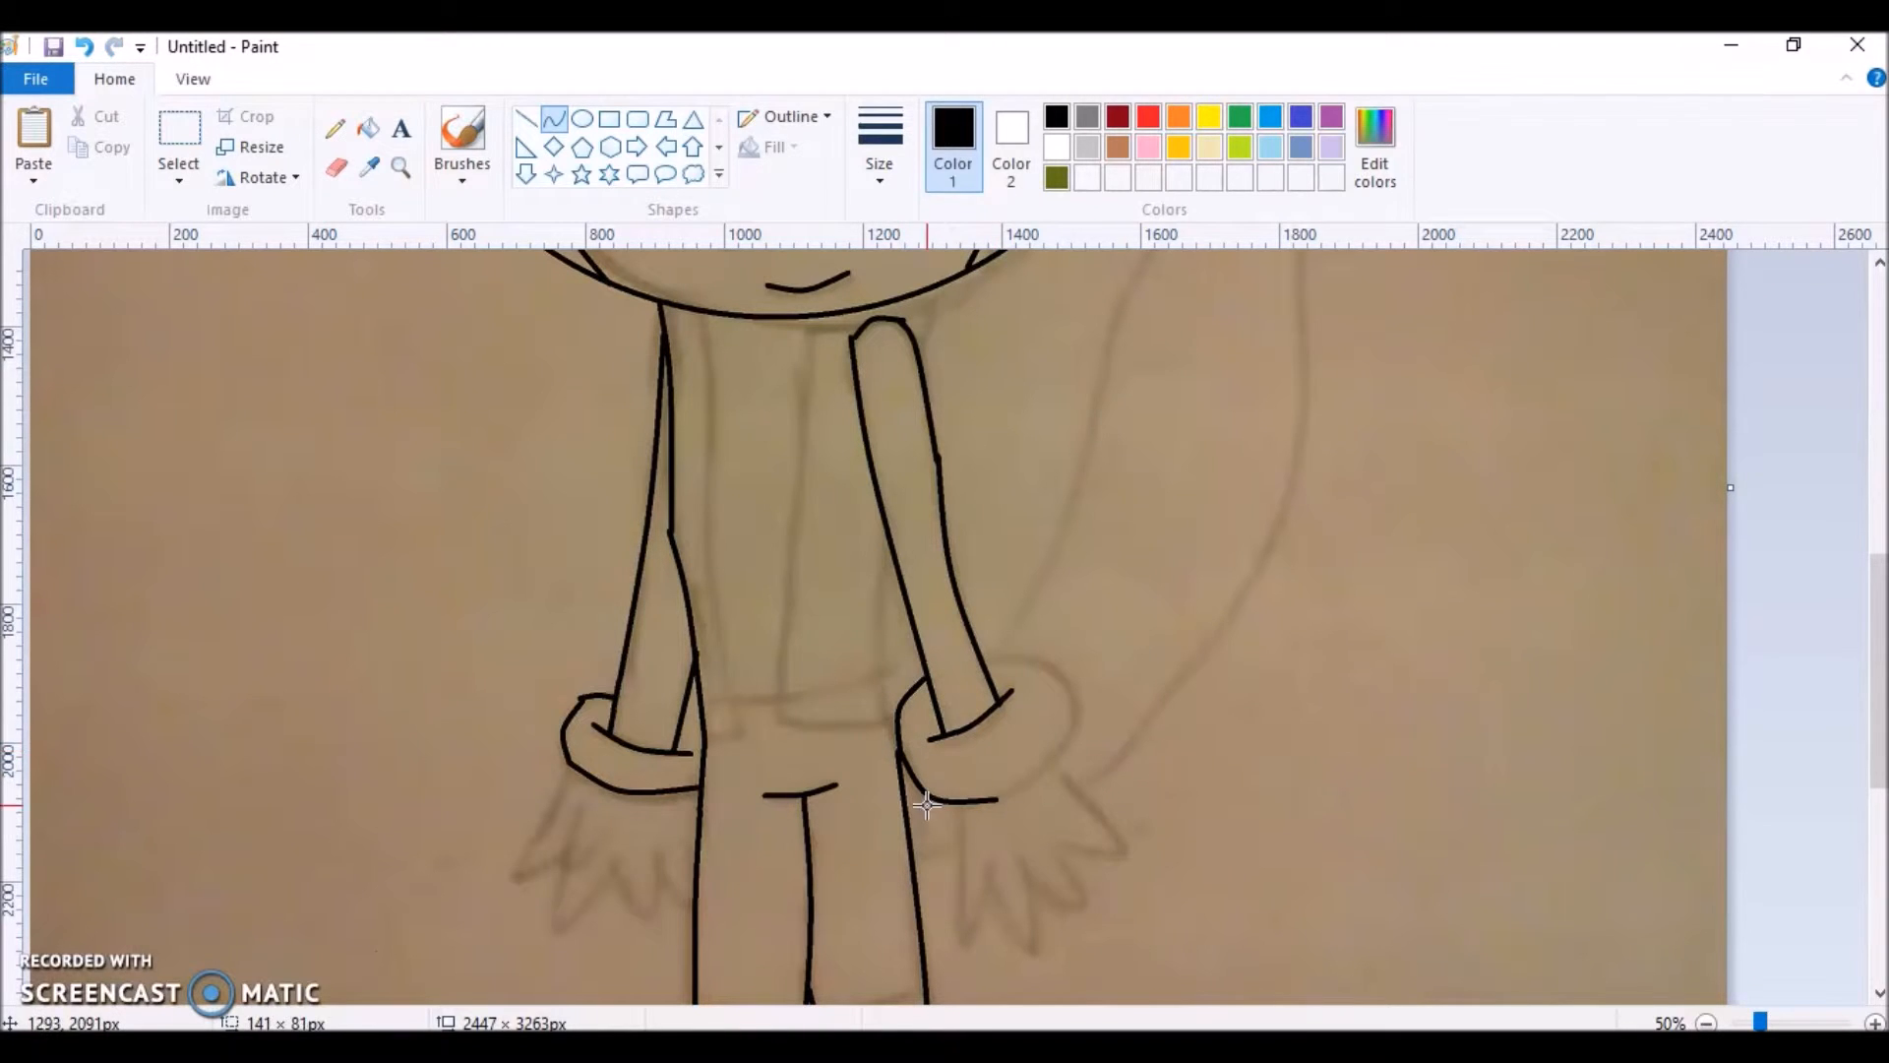
left_click_drag(928, 805, 1060, 763)
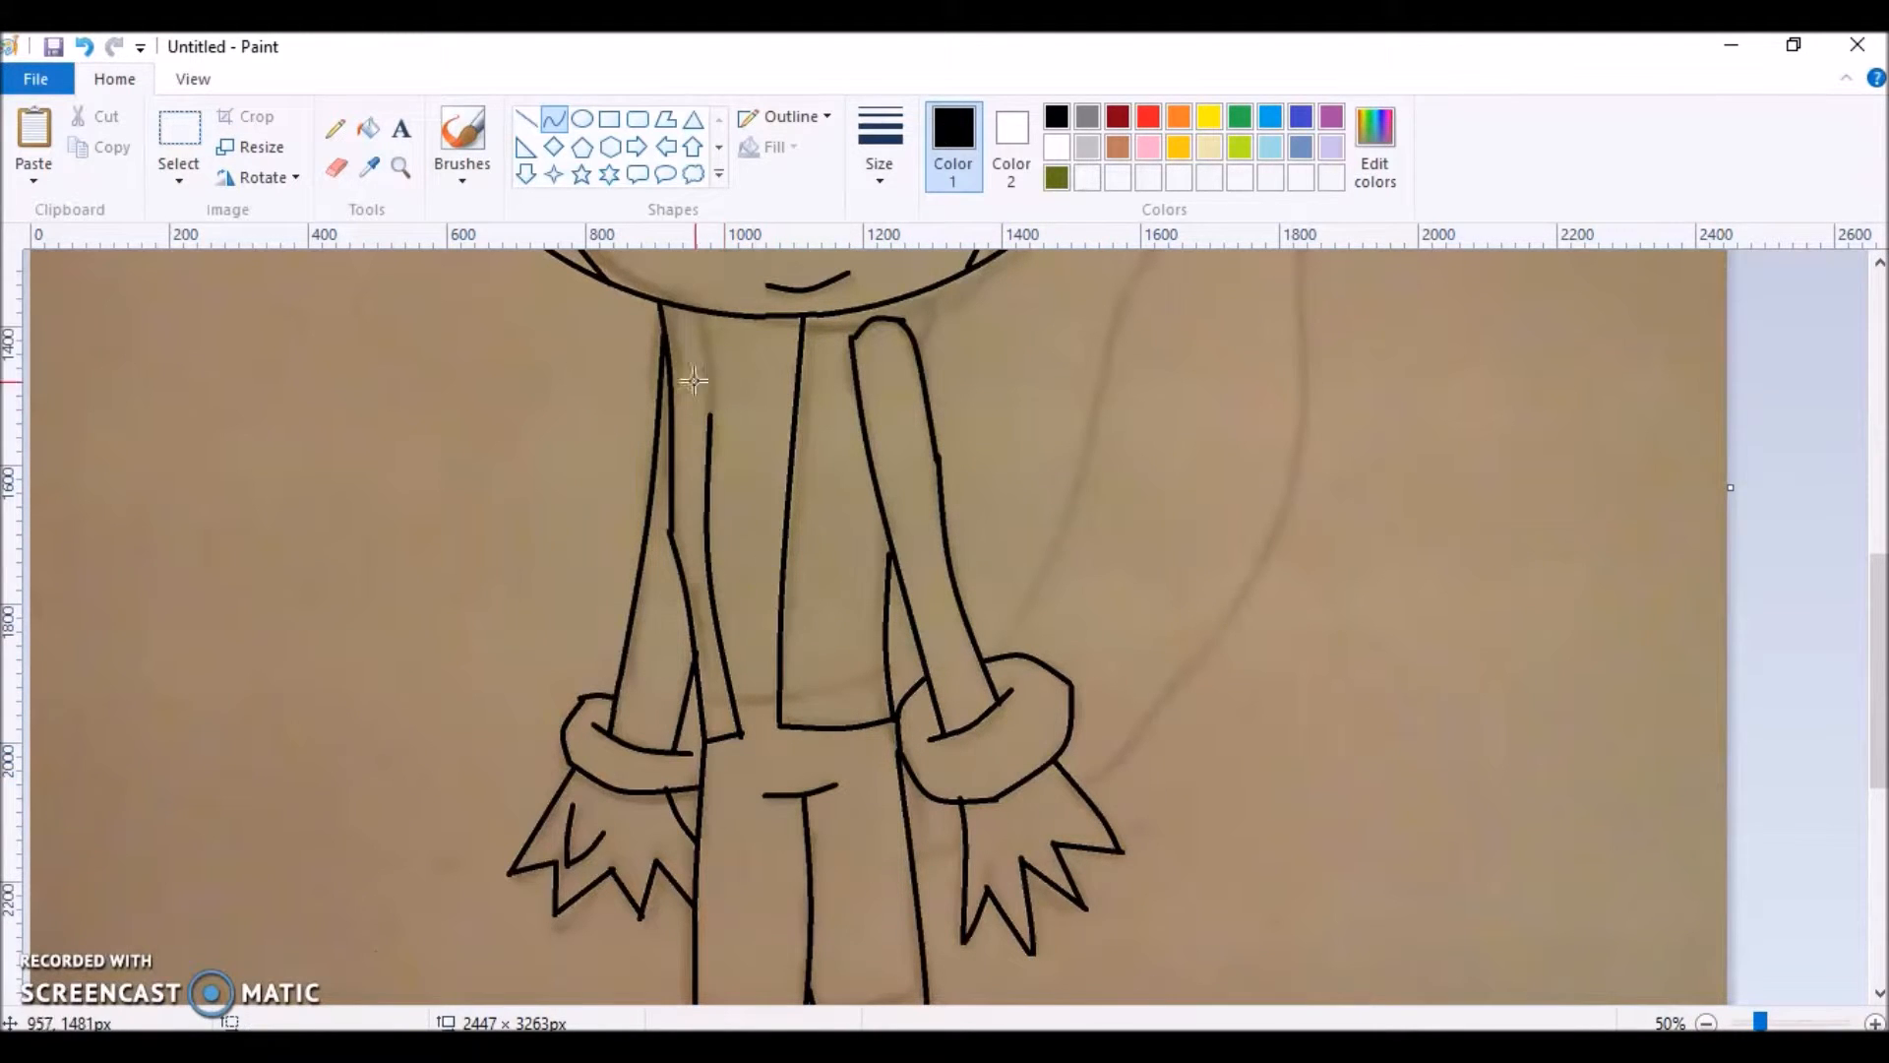
Trace the lower legs, shoe edges and the large curved tail.
scroll("down", 3)
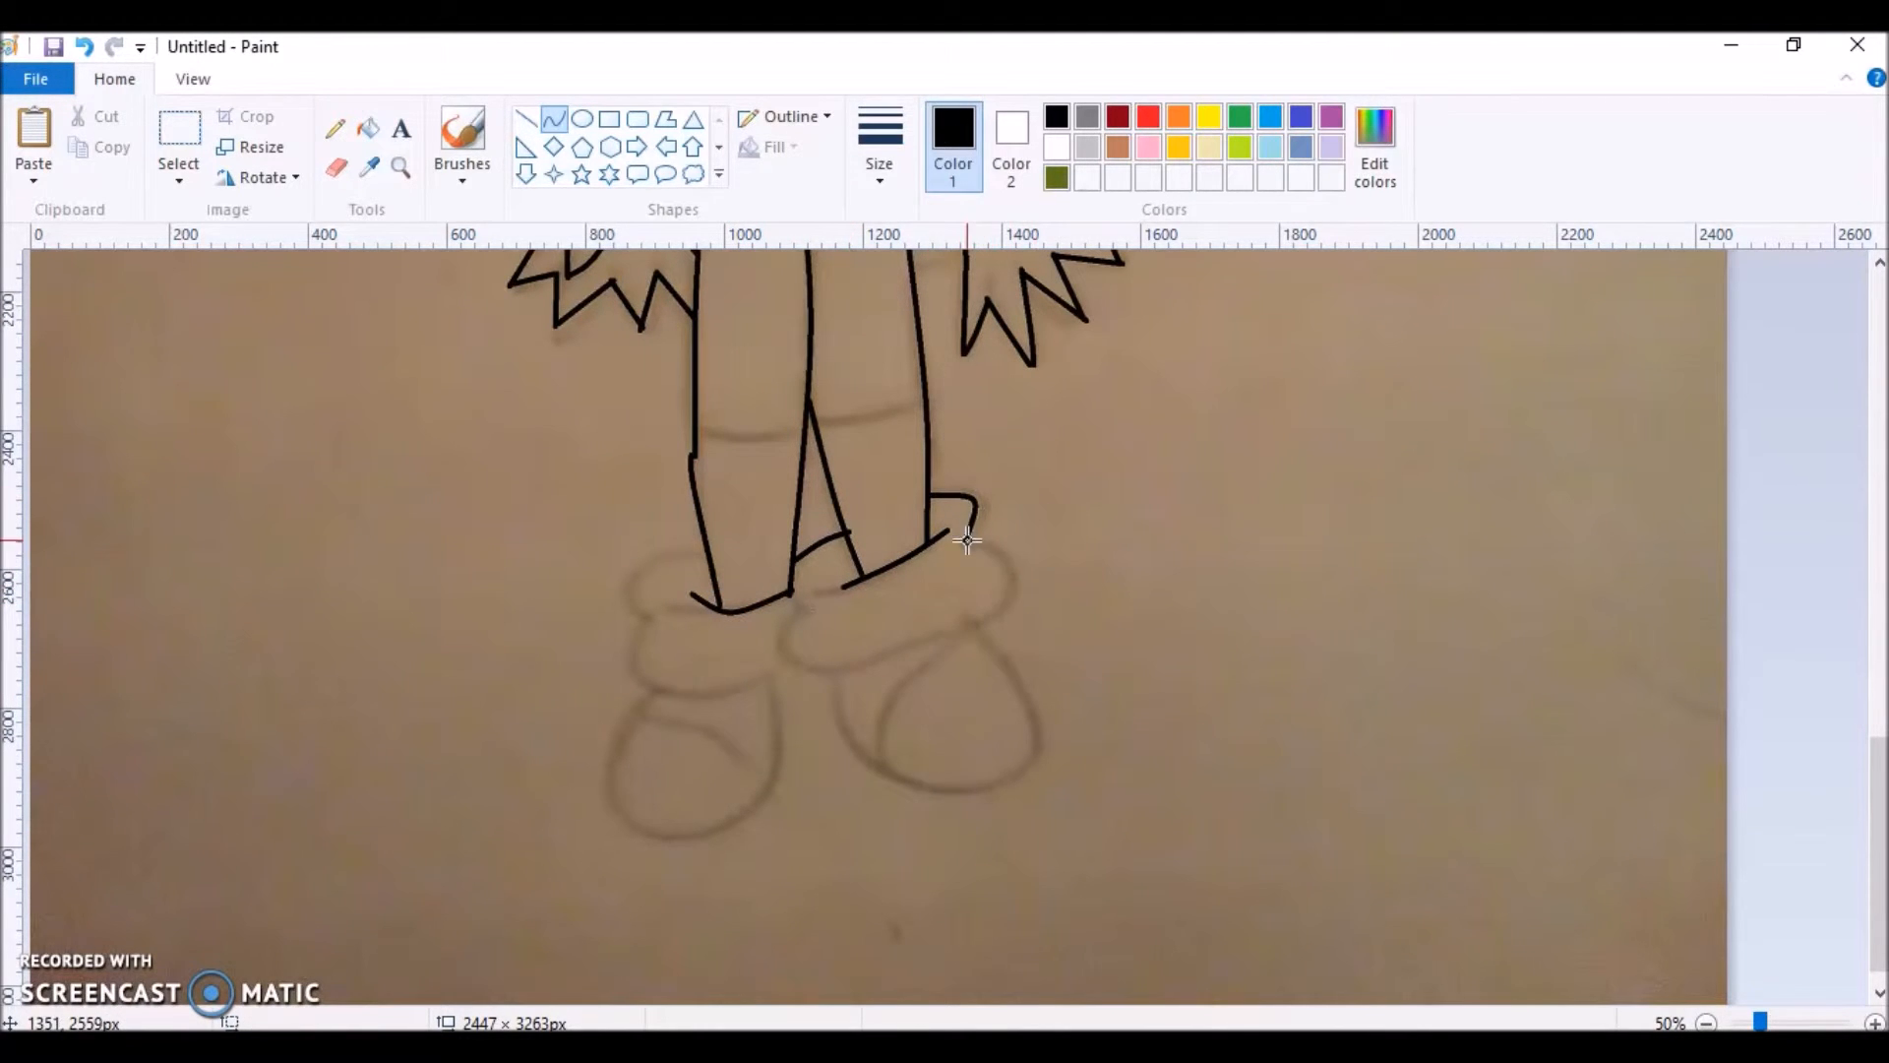
left_click_drag(970, 536, 795, 608)
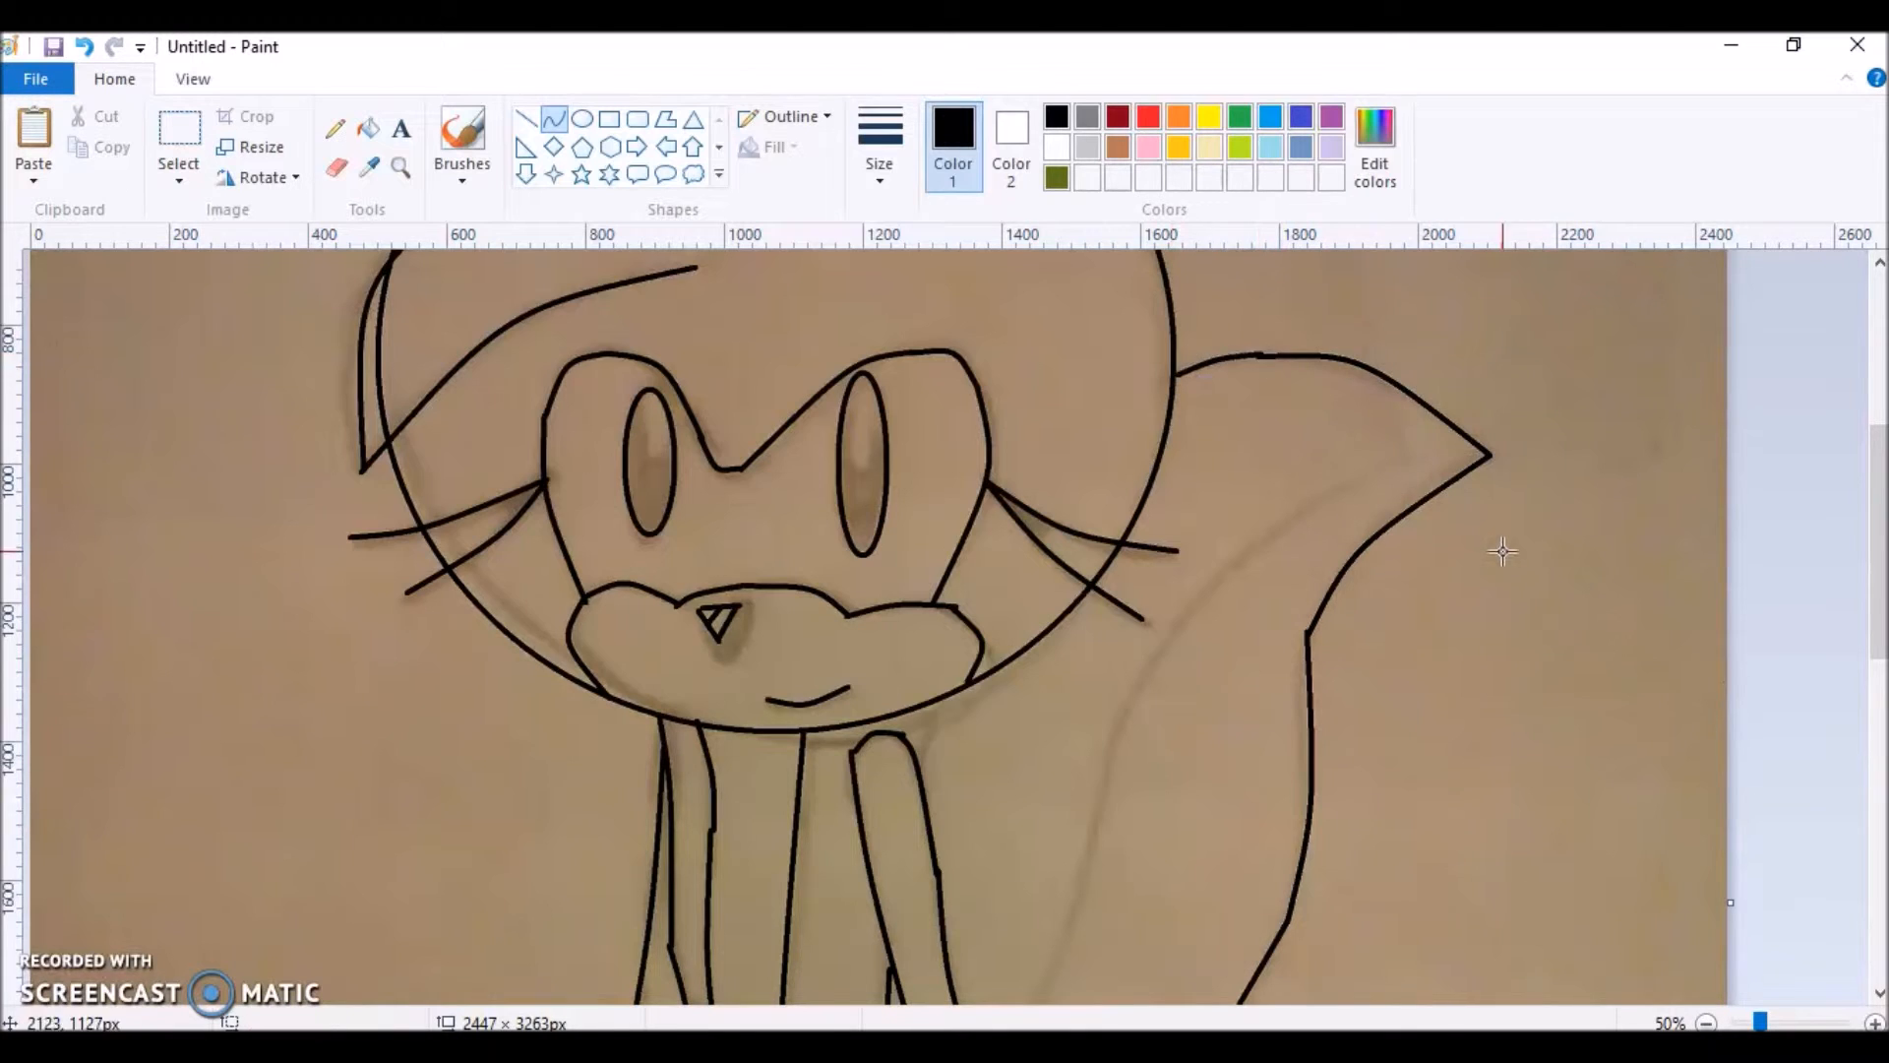
Remove the sketch photo, leaving black line art sized 2447 × 3263 pixels.
scroll("down", 3)
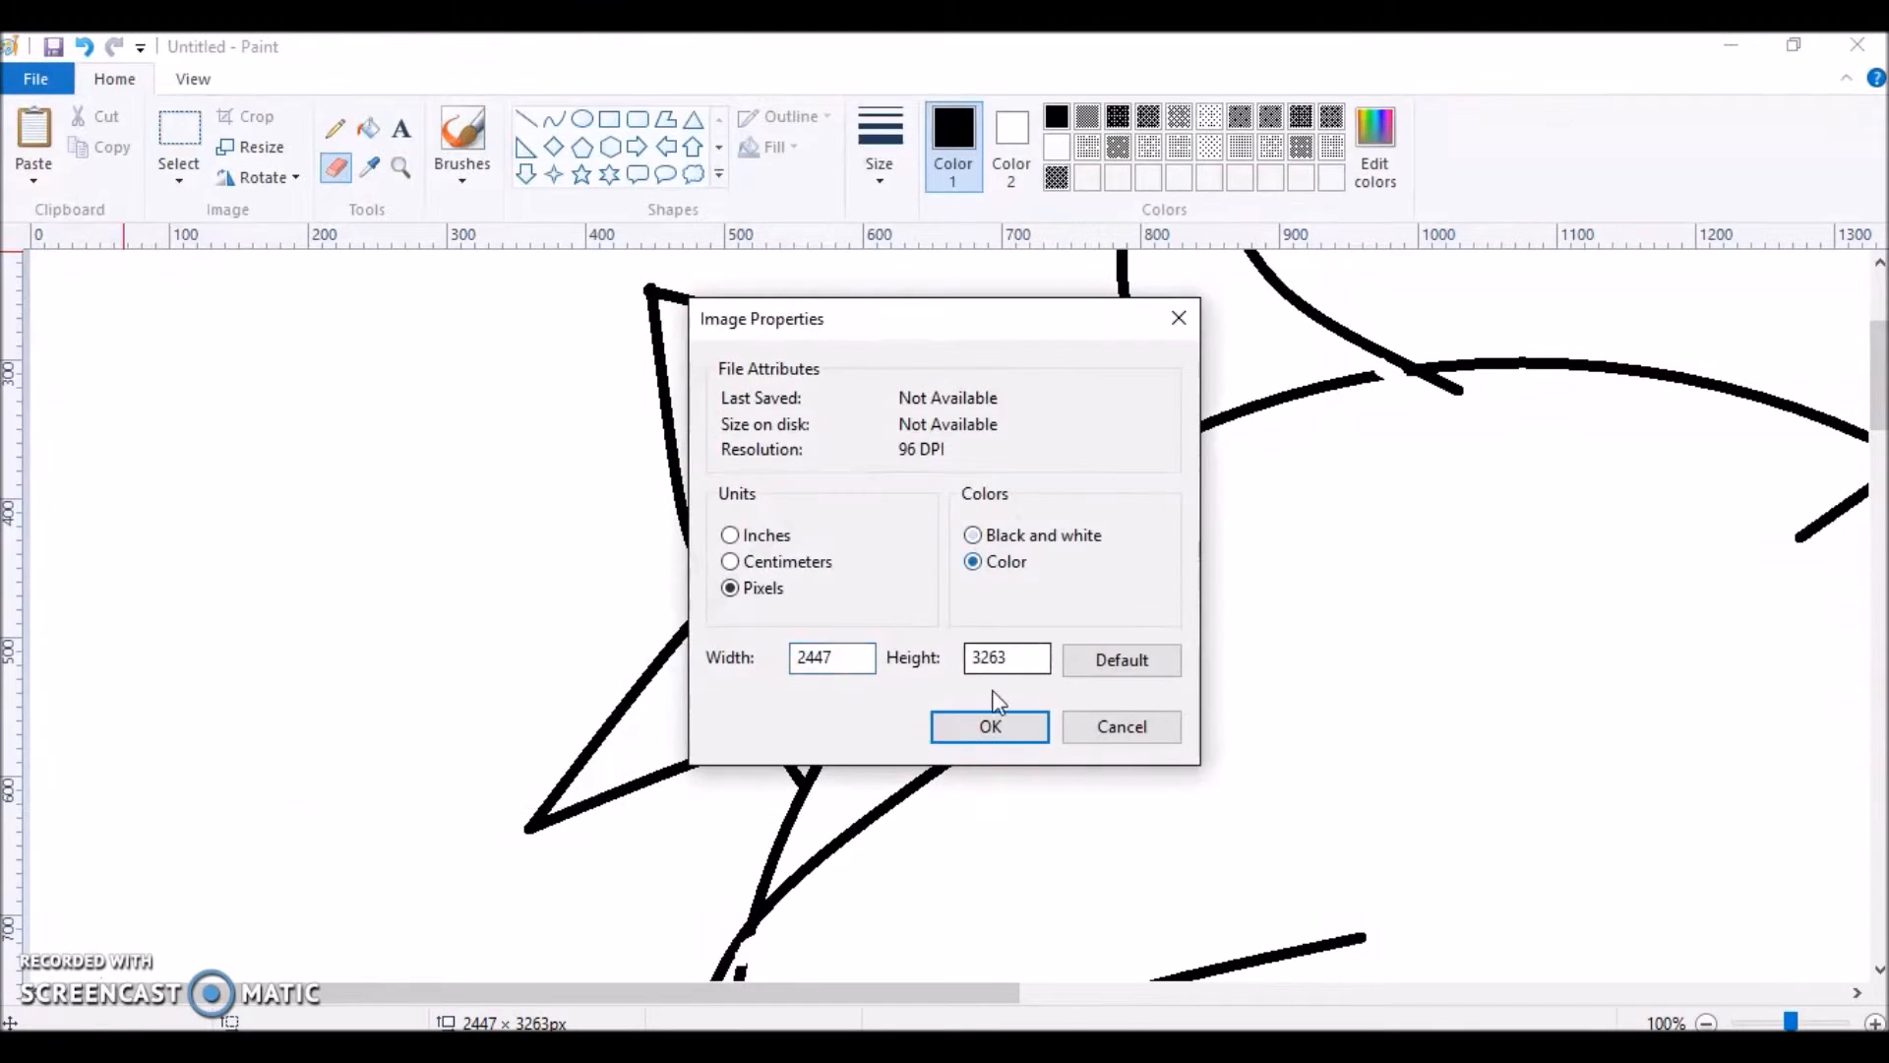
Dismiss Image Properties and scroll over the clean black line art.
left_click(989, 725)
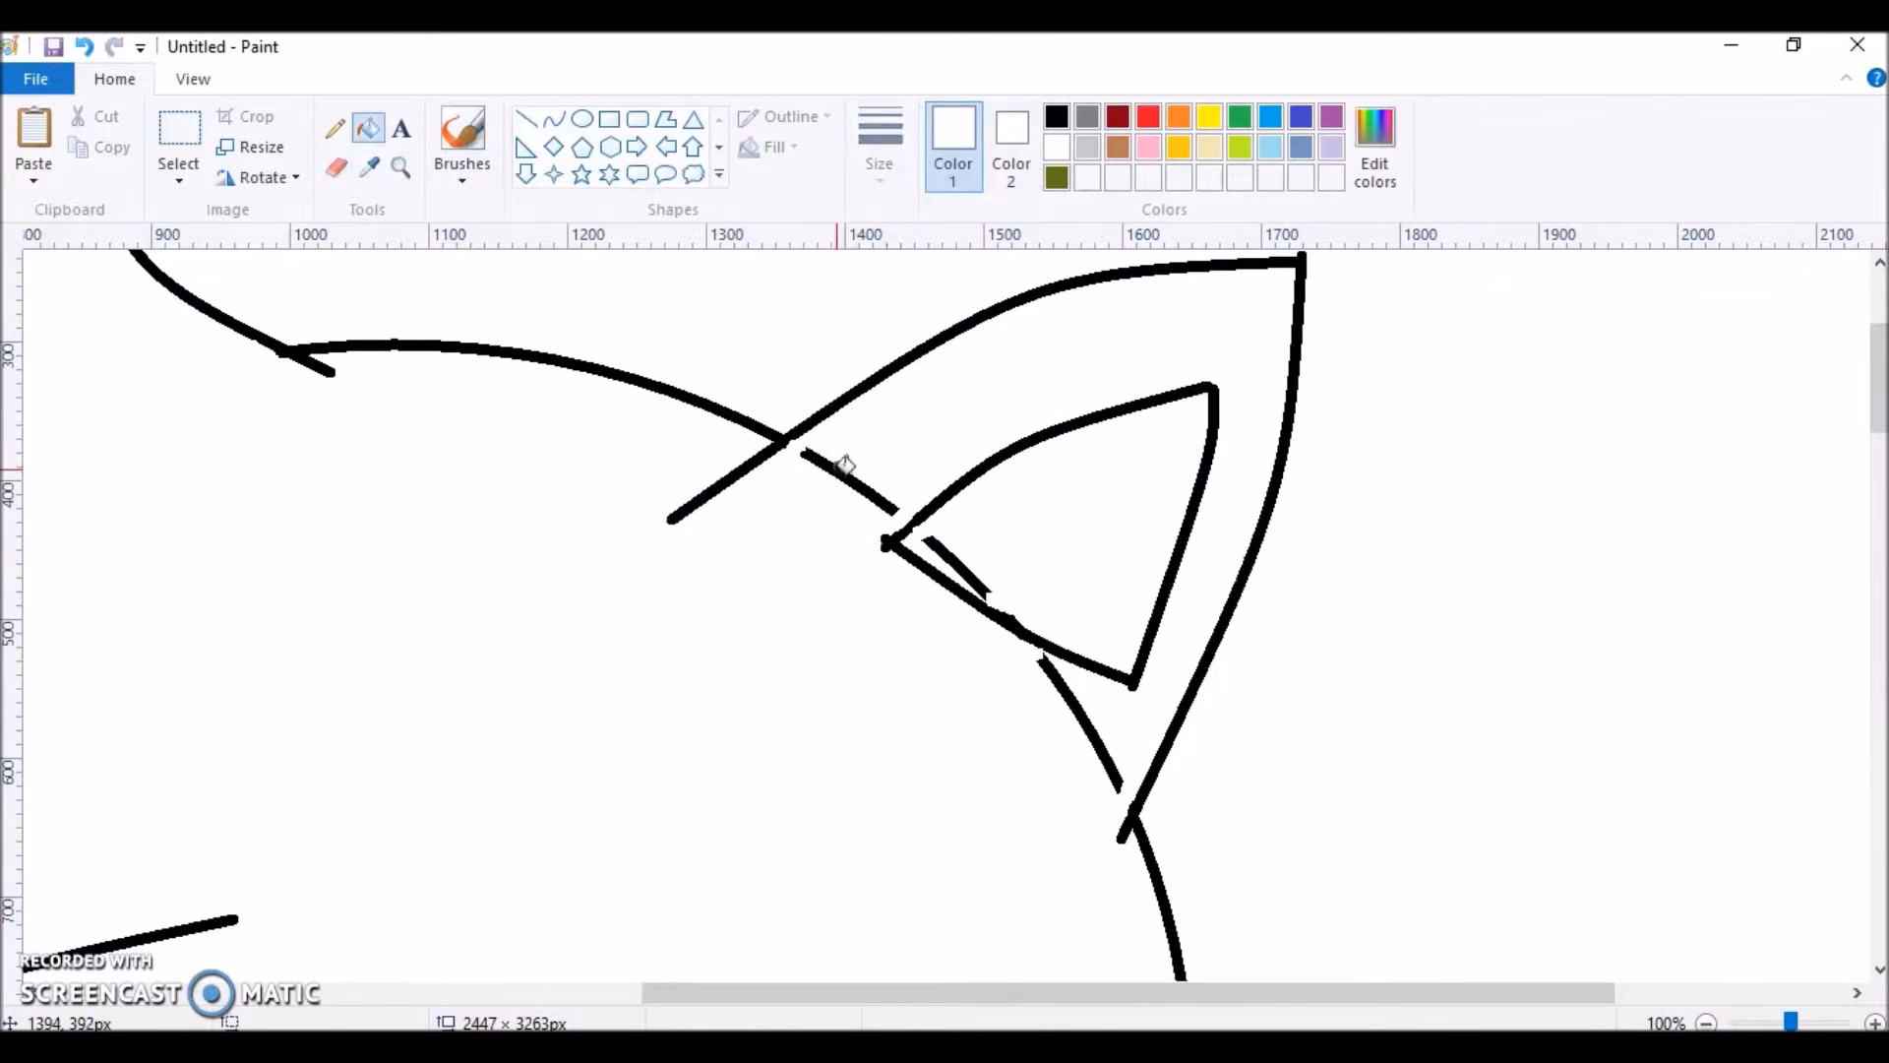
scroll("down", 3)
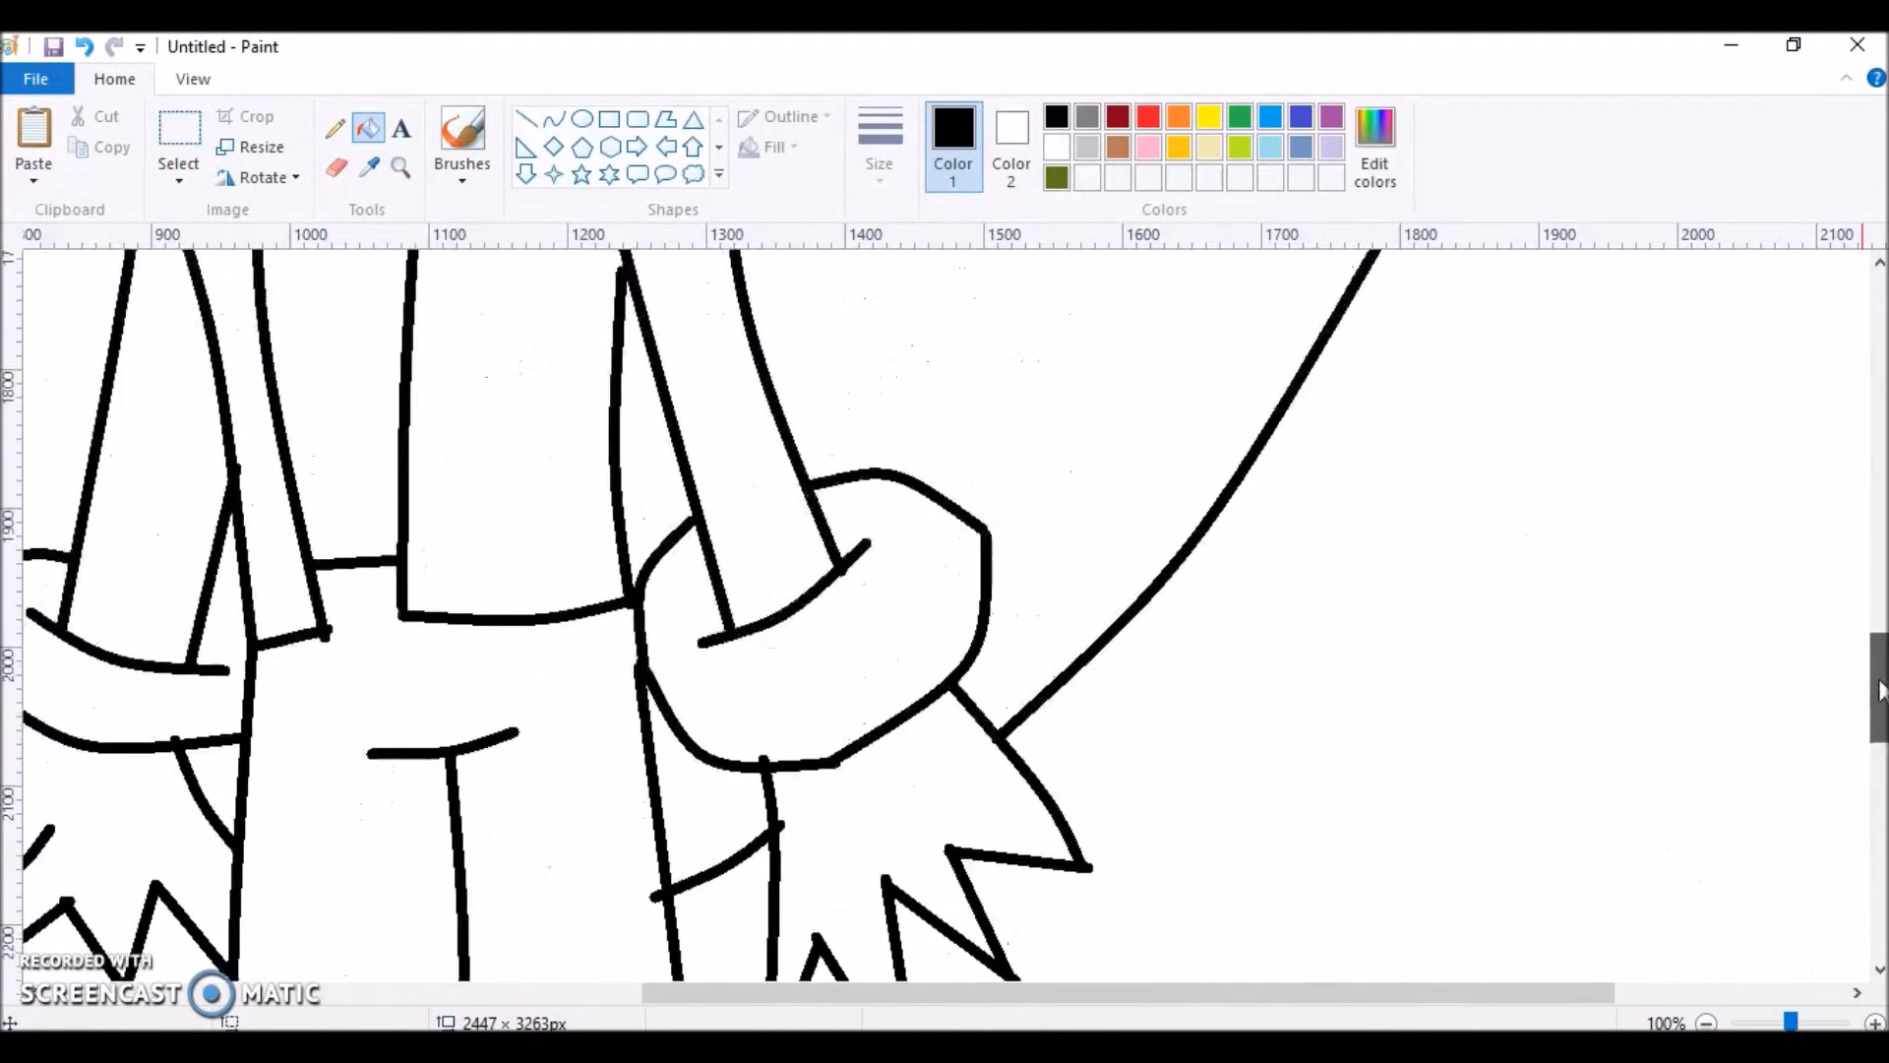
Fill red fur, white stripes, peach muzzle, purple shirt and blue pants, then open Edit colors.
left_click(400, 167)
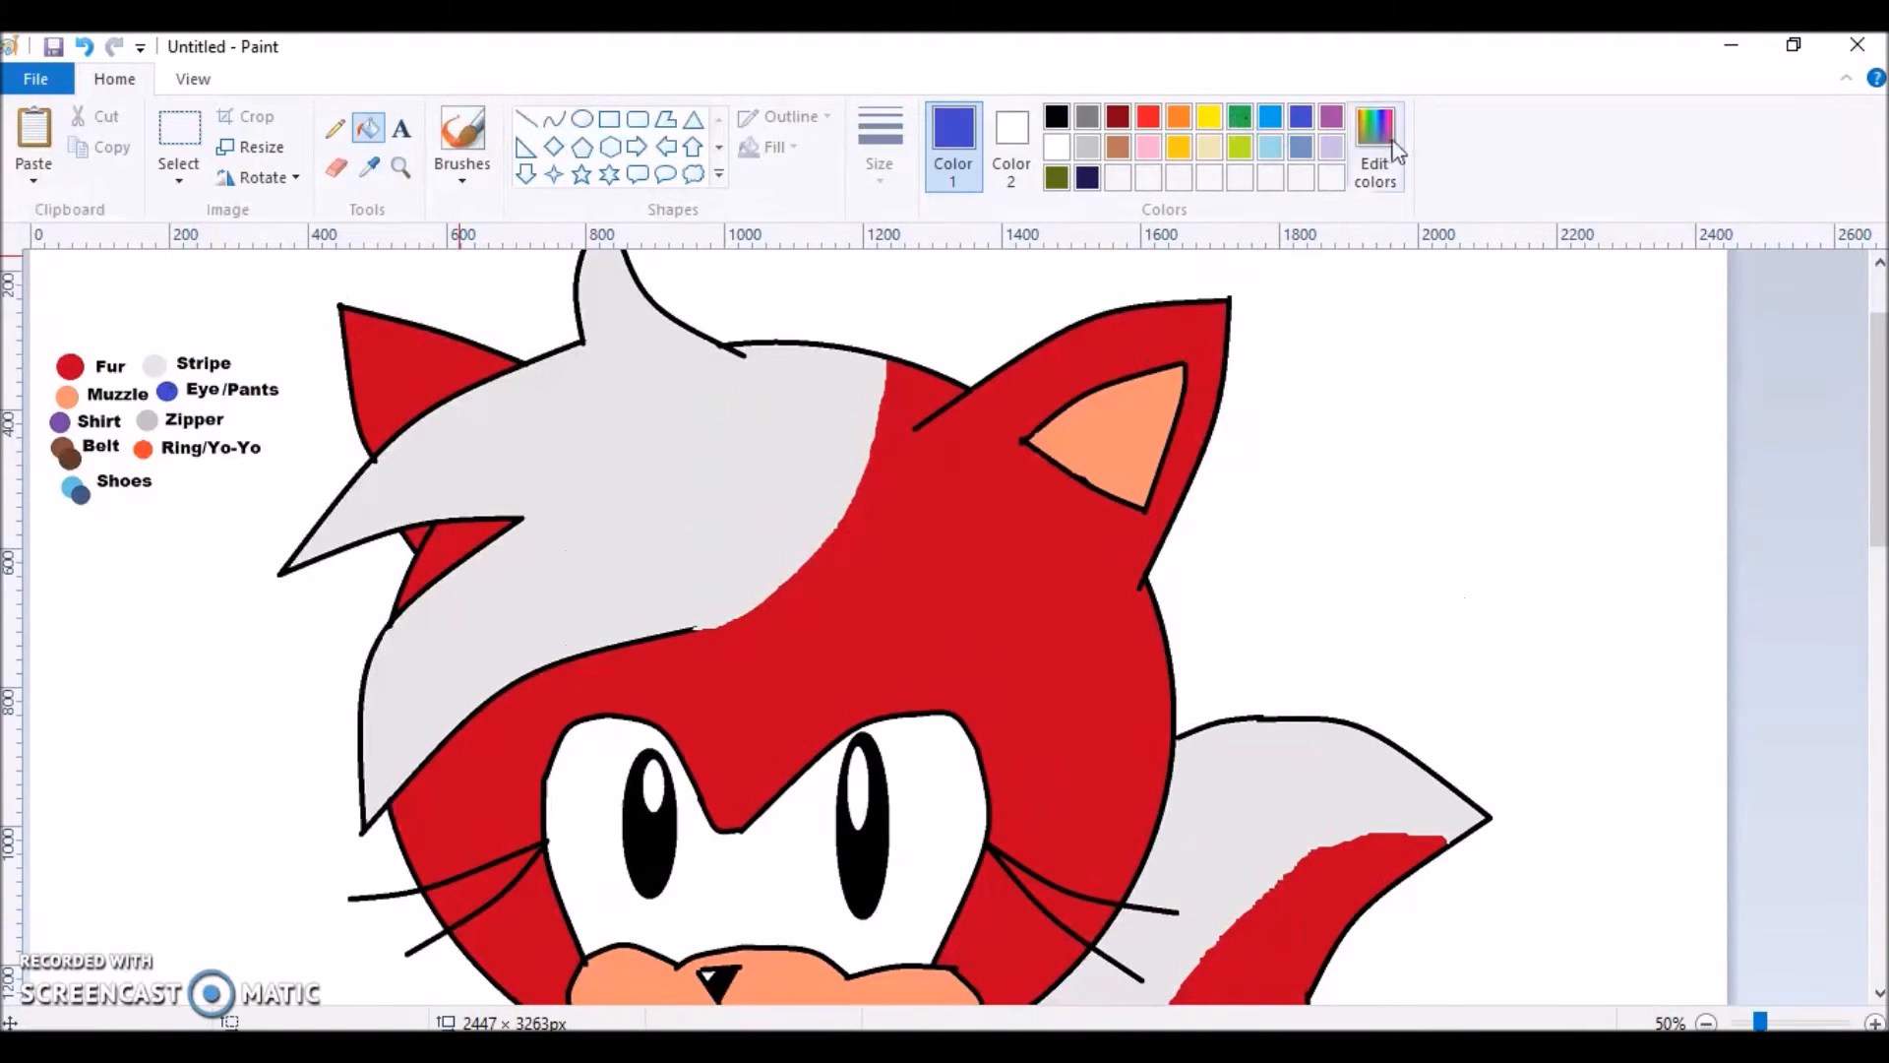
scroll("down", 3)
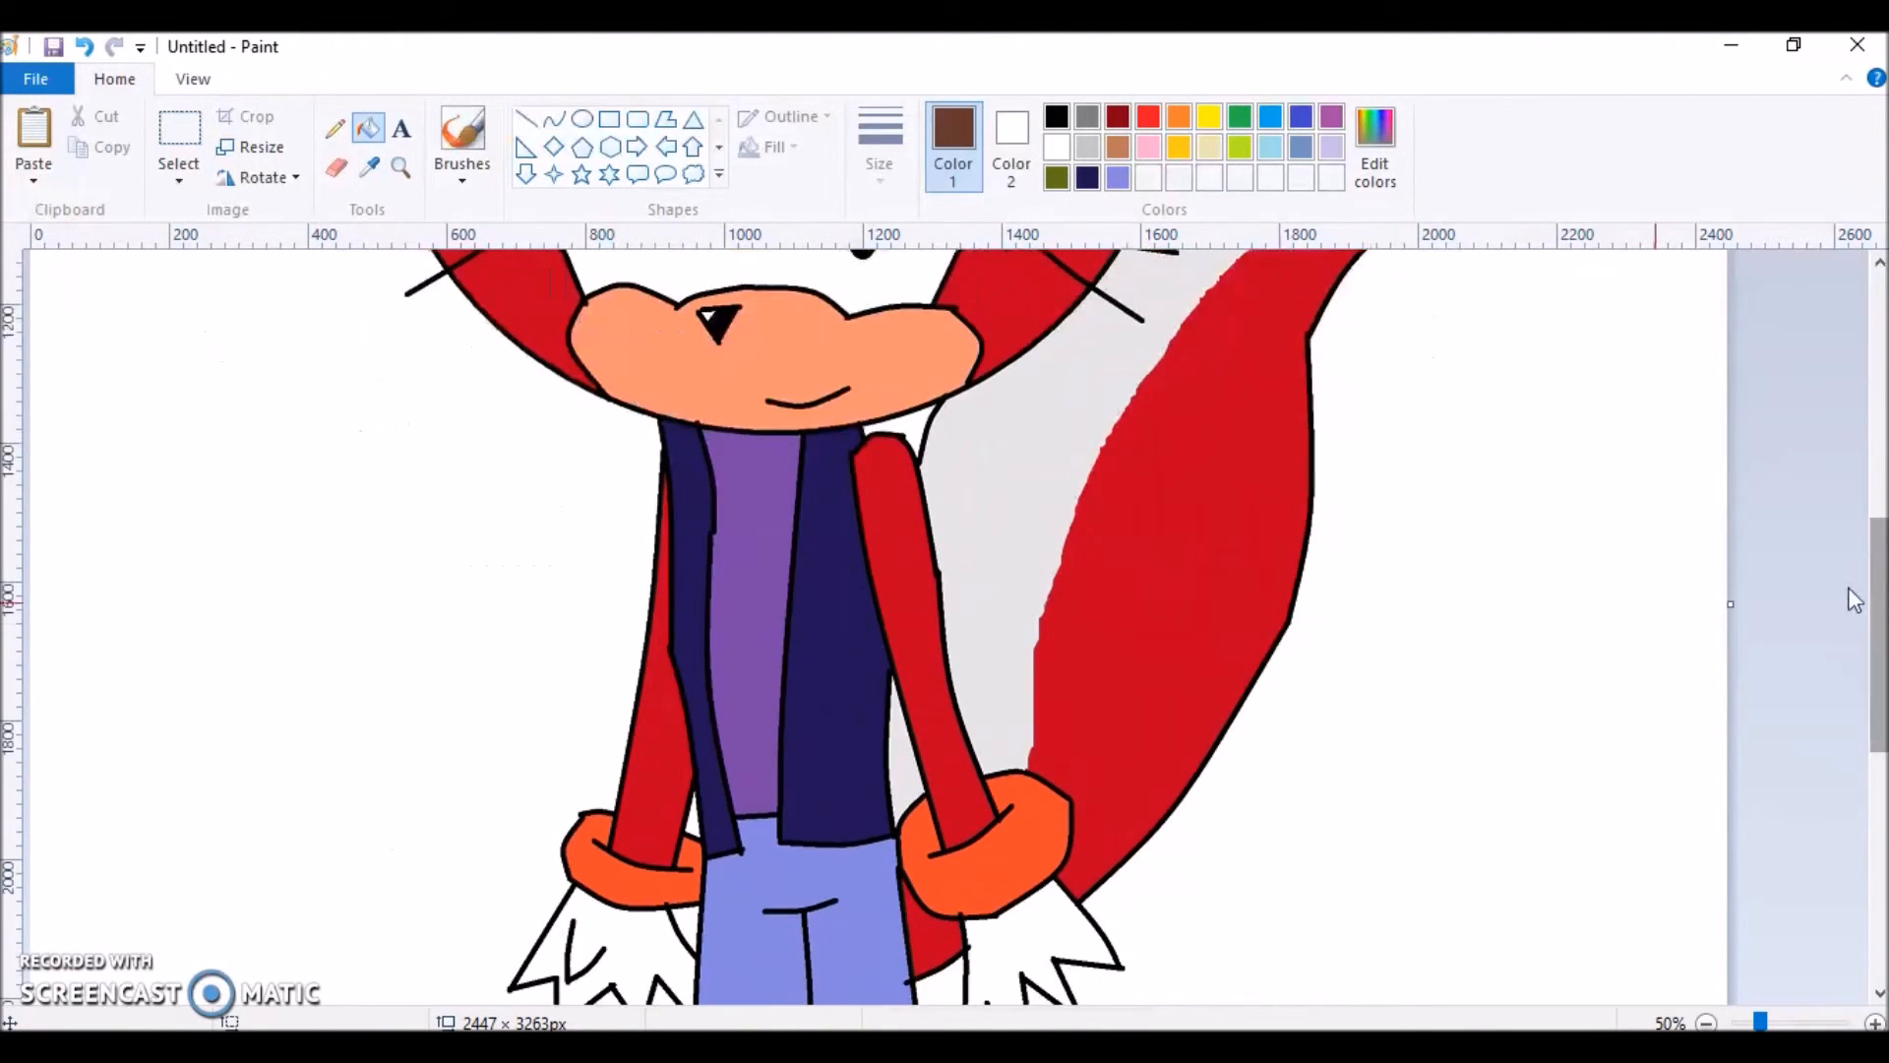
left_click(1374, 144)
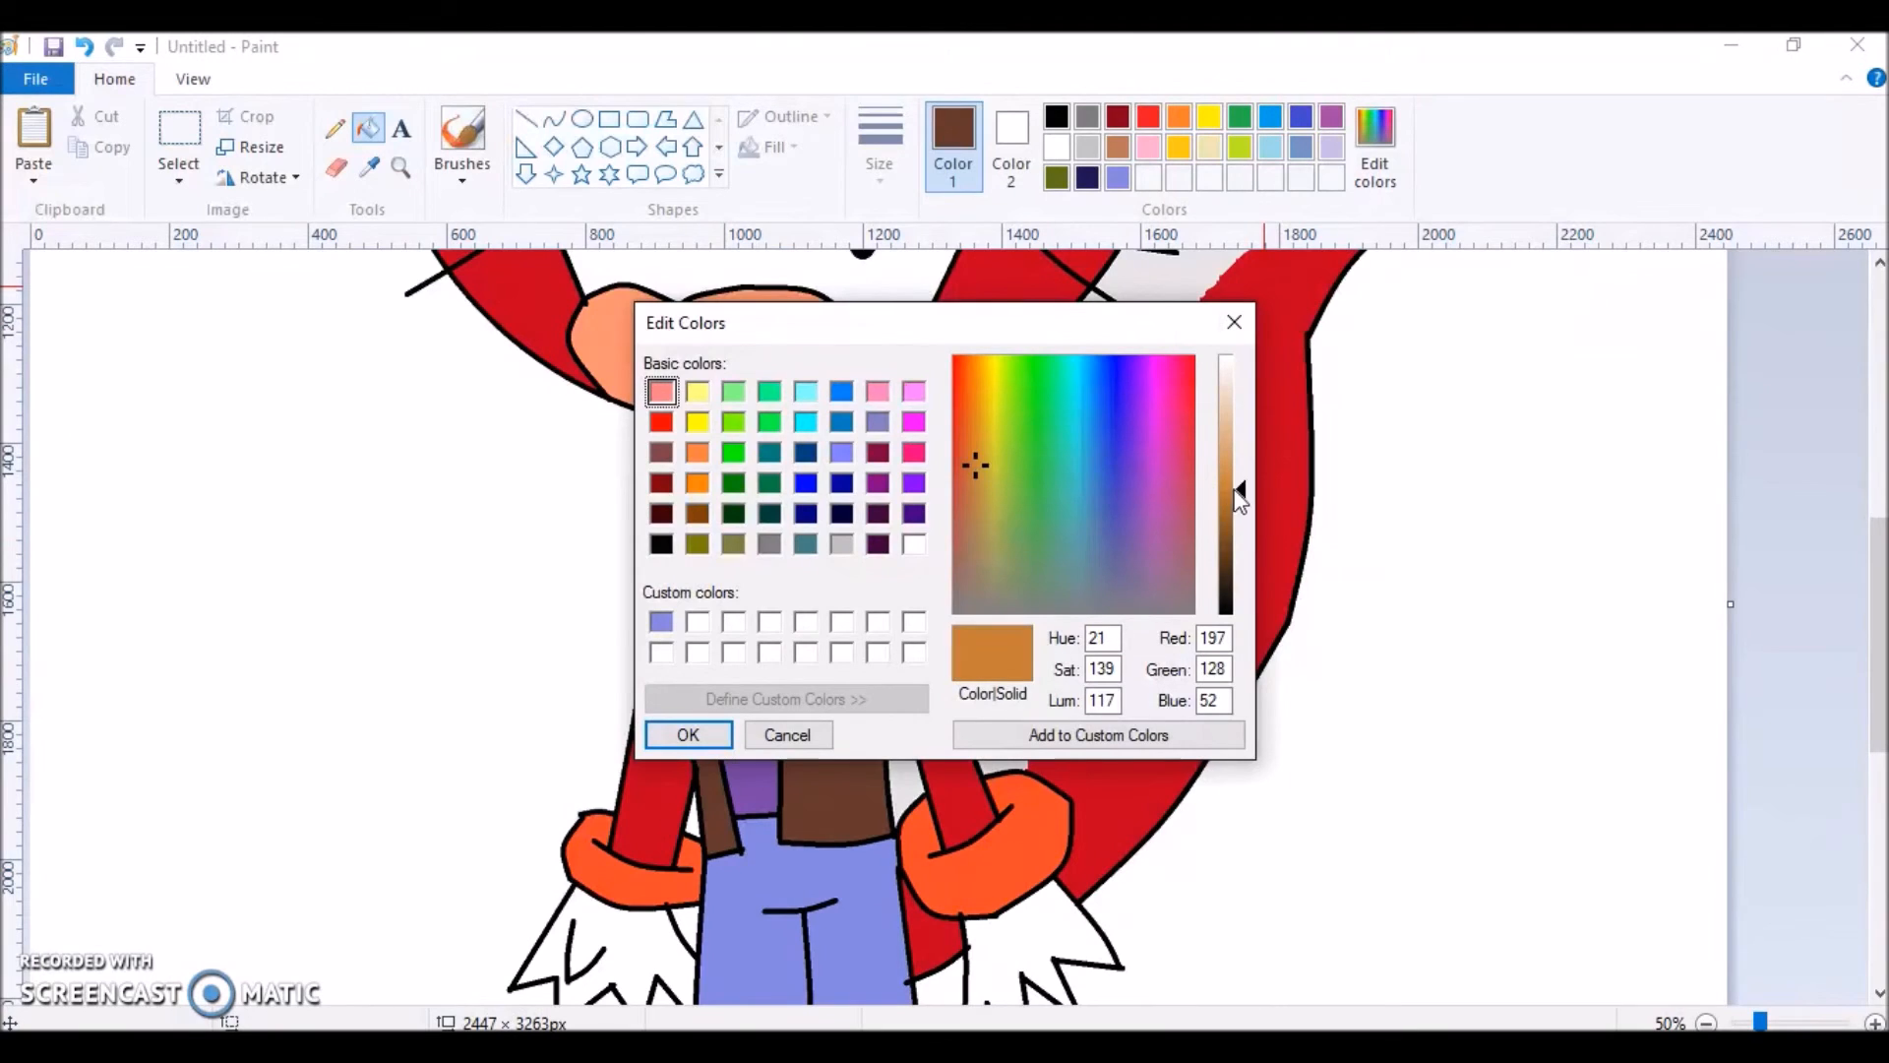